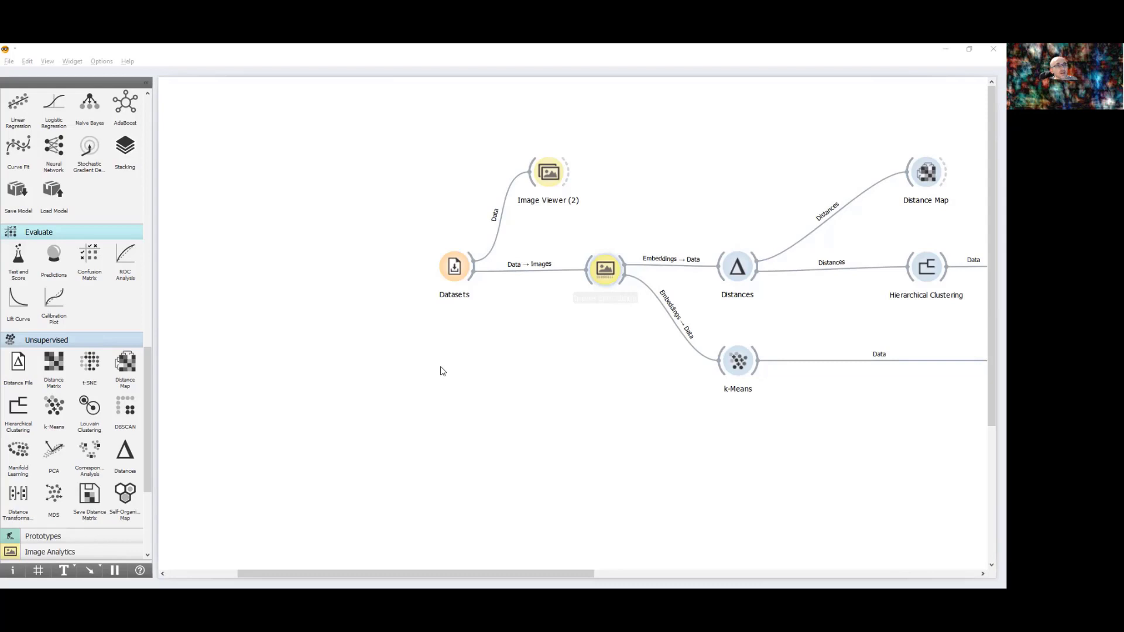
{"action": "mouse_move", "coordinate": [504, 560]}
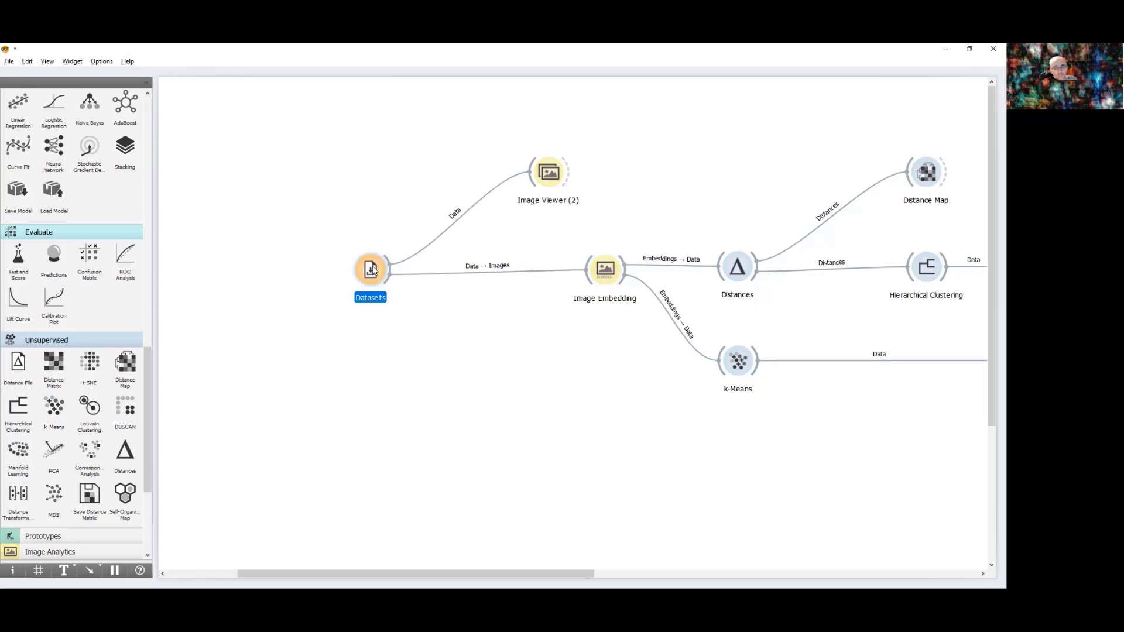
Check the loaded dataset and browse the traffic-sign image gallery.
{"action": "double_click", "coordinate": [370, 268]}
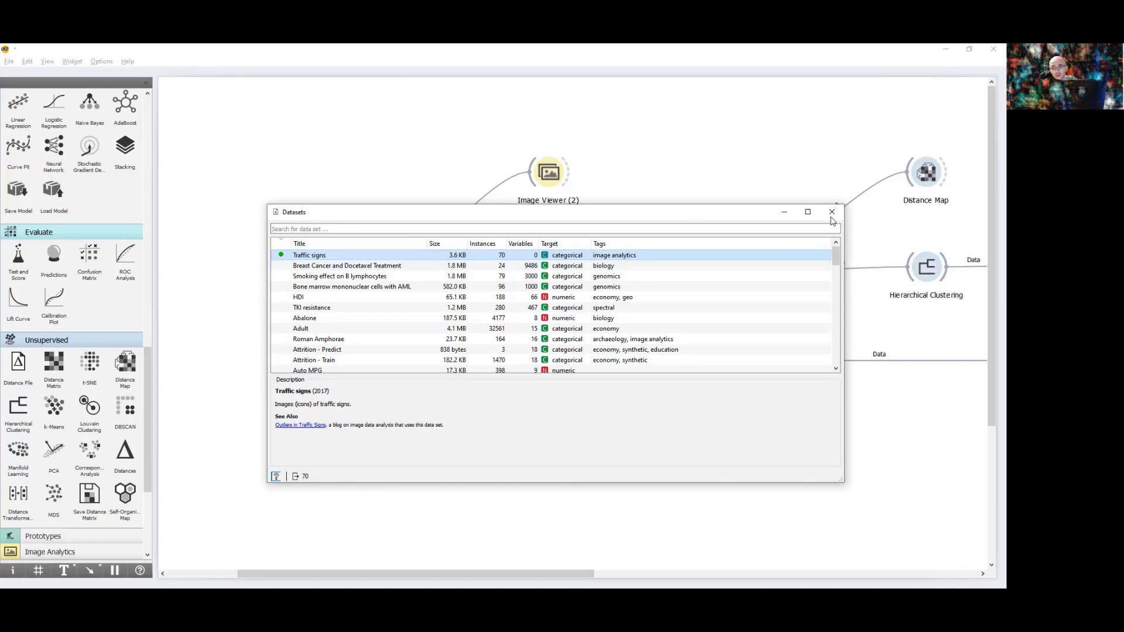
{"action": "left_click", "coordinate": [831, 212]}
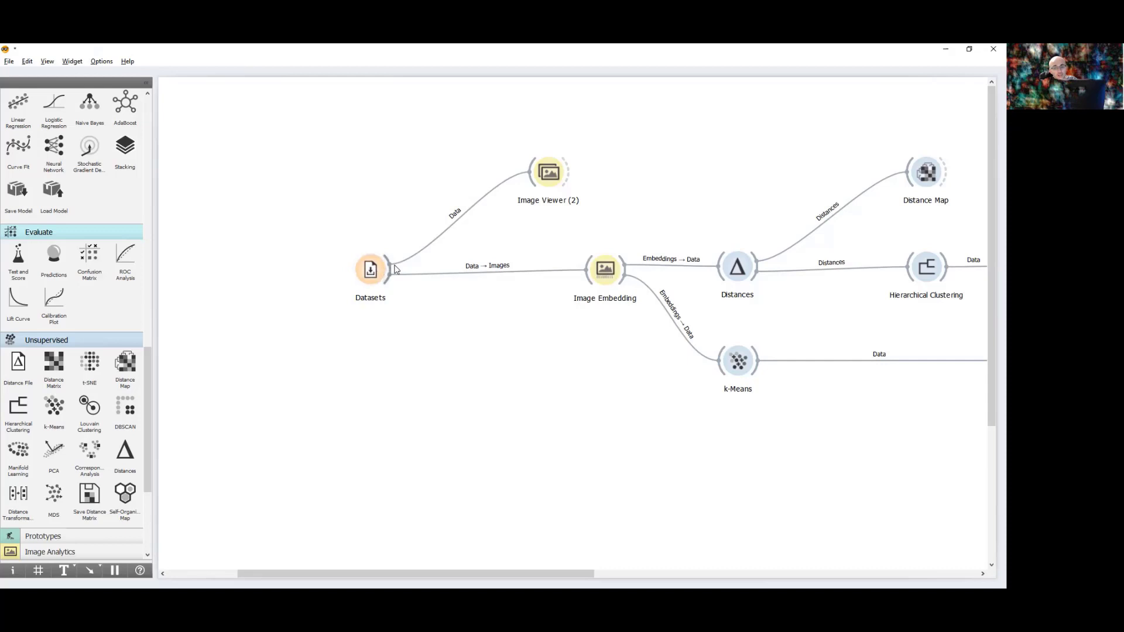
{"action": "left_click", "coordinate": [548, 170]}
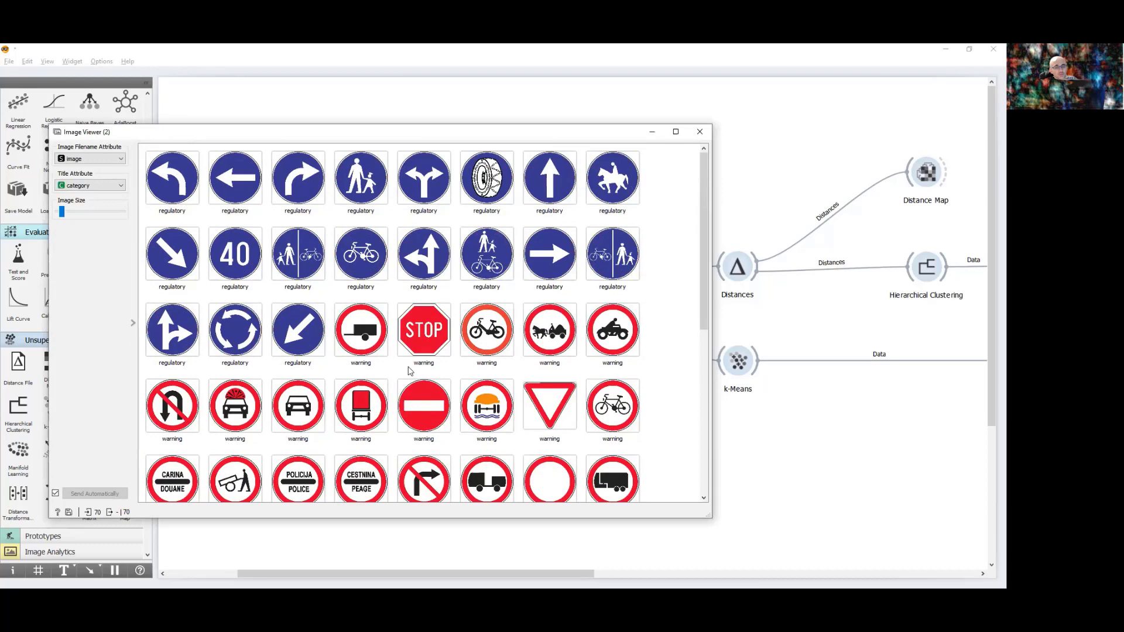
{"action": "mouse_move", "coordinate": [663, 185]}
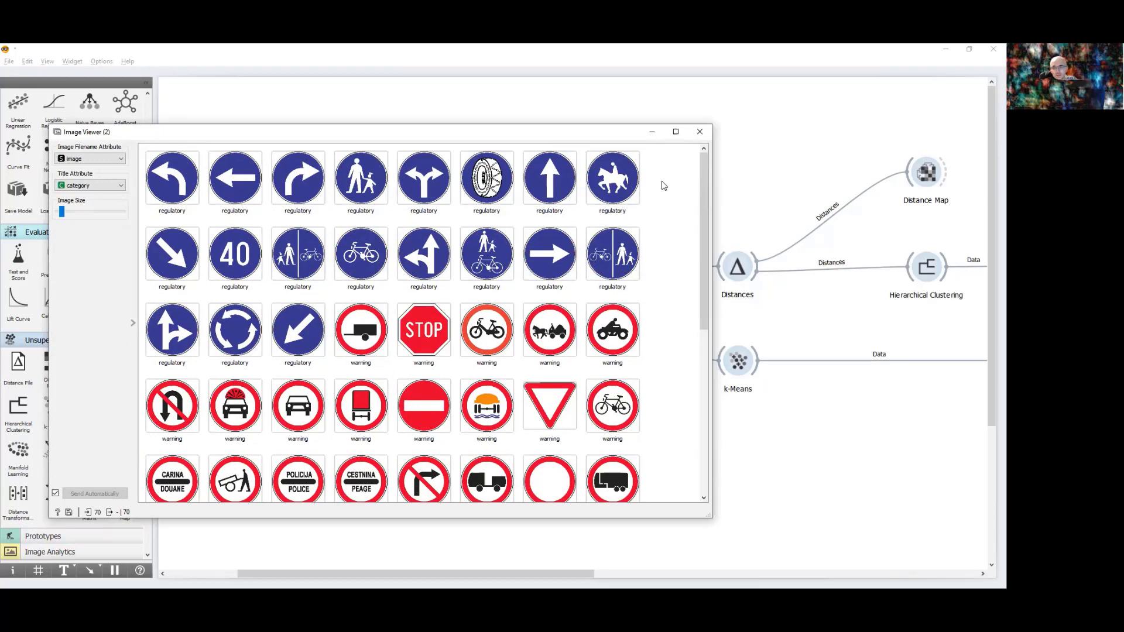
{"action": "scroll", "scroll_direction": "down", "scroll_amount": 3}
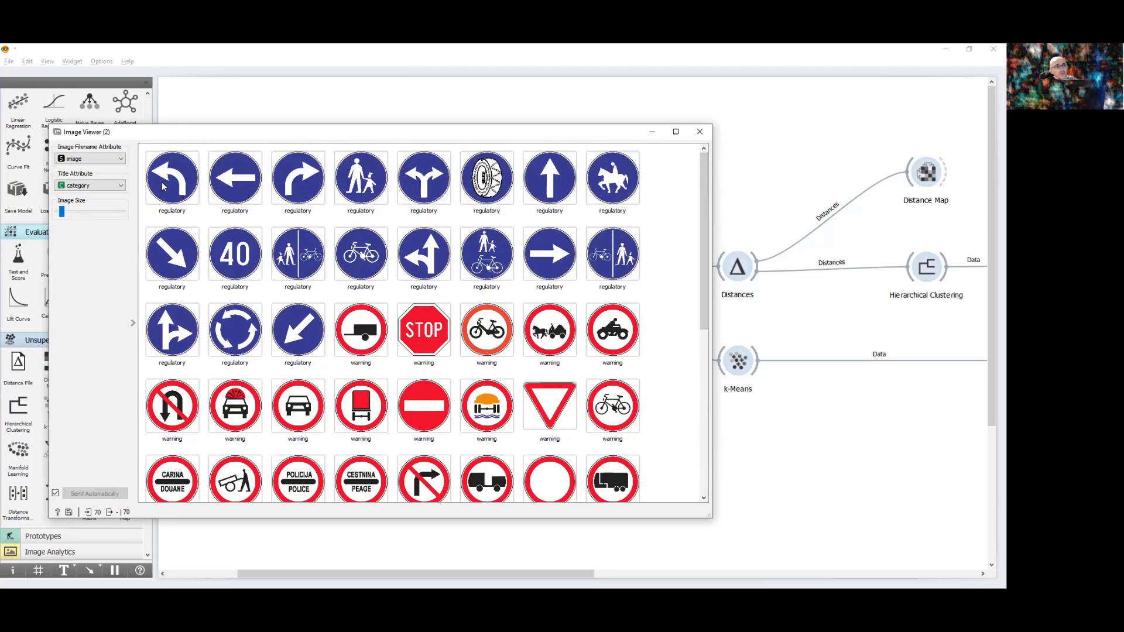
{"action": "mouse_move", "coordinate": [291, 226]}
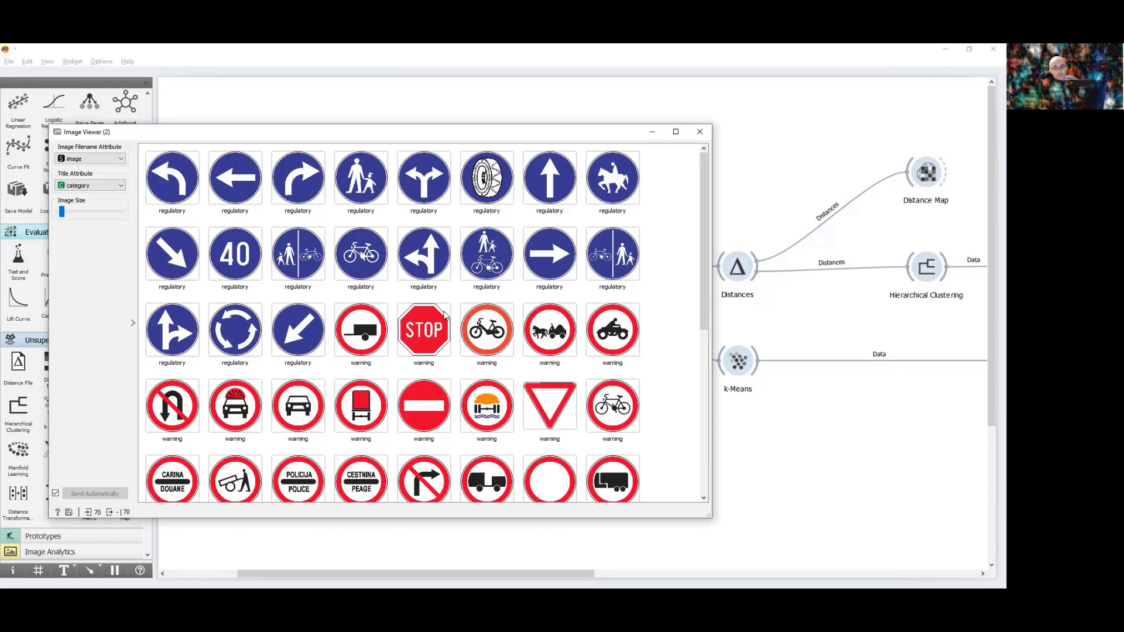
{"action": "scroll", "scroll_direction": "down", "scroll_amount": 3}
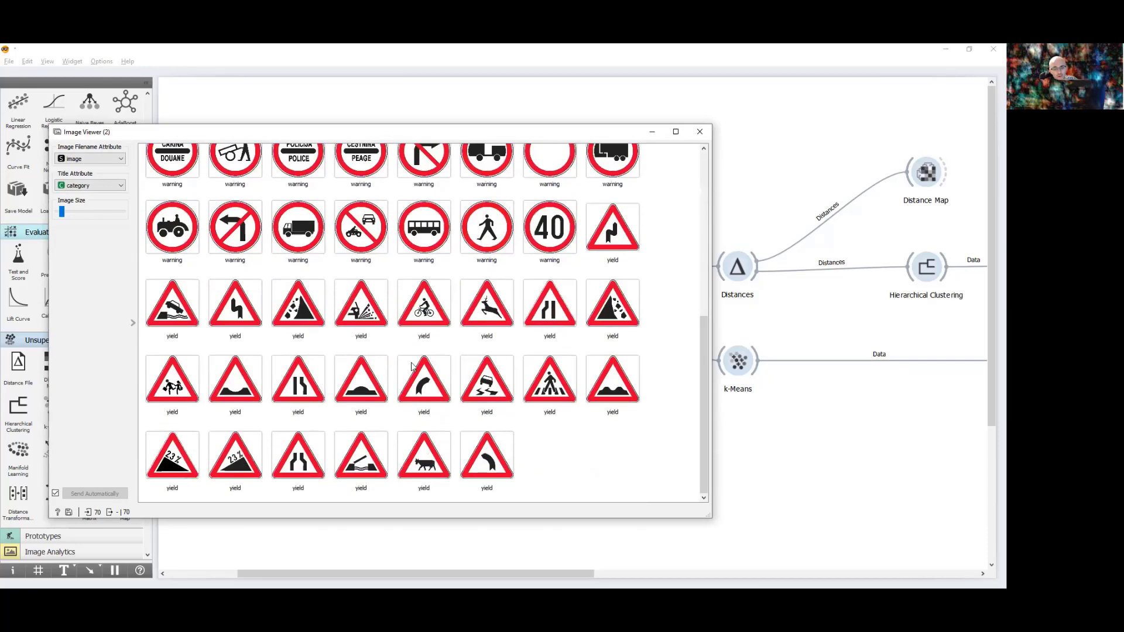
{"action": "mouse_move", "coordinate": [358, 421]}
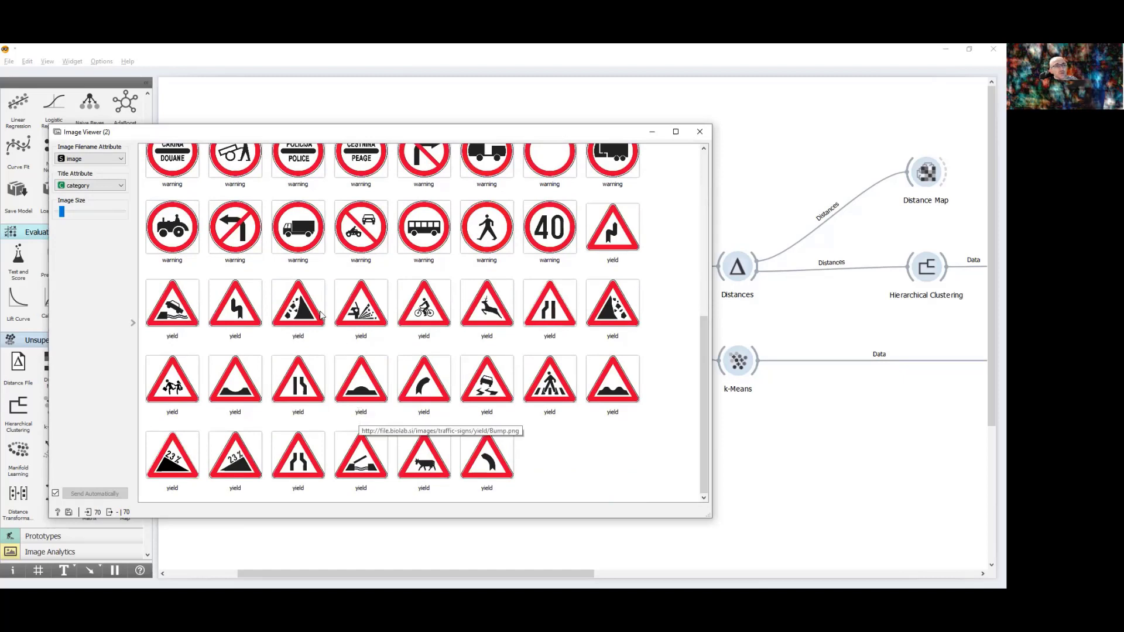
{"action": "mouse_move", "coordinate": [360, 304]}
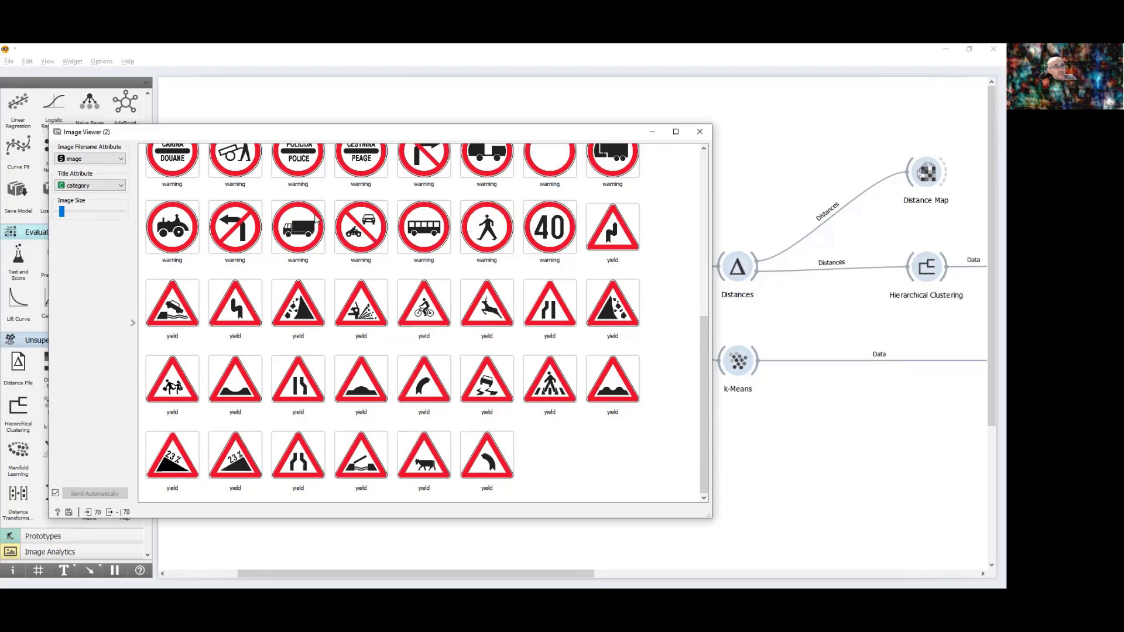
{"action": "left_click", "coordinate": [699, 132]}
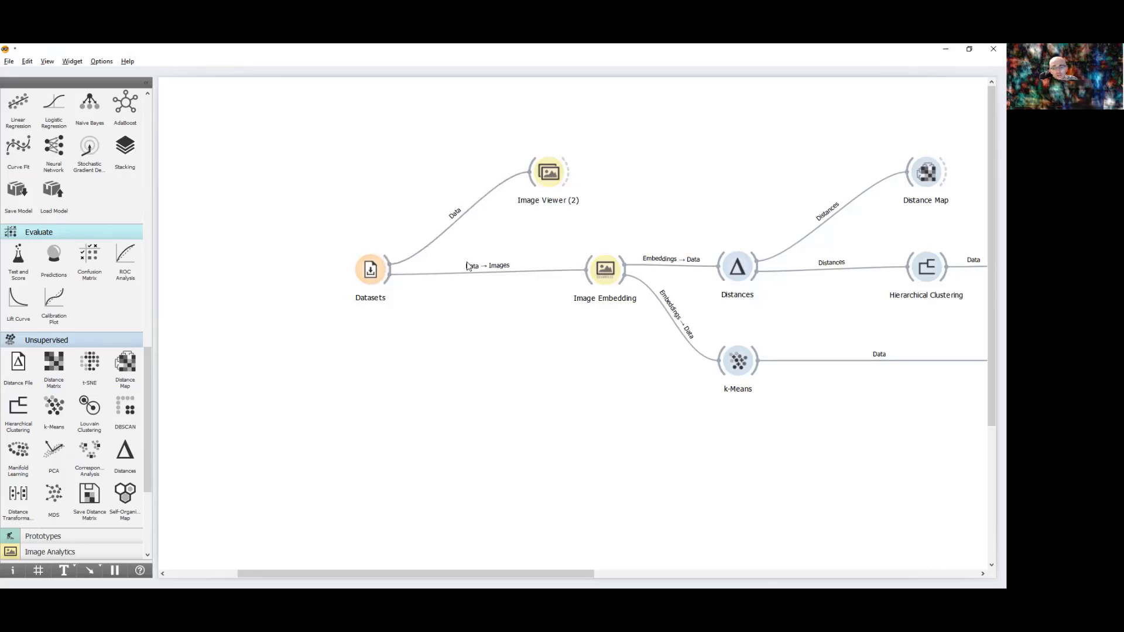
{"action": "mouse_move", "coordinate": [543, 300]}
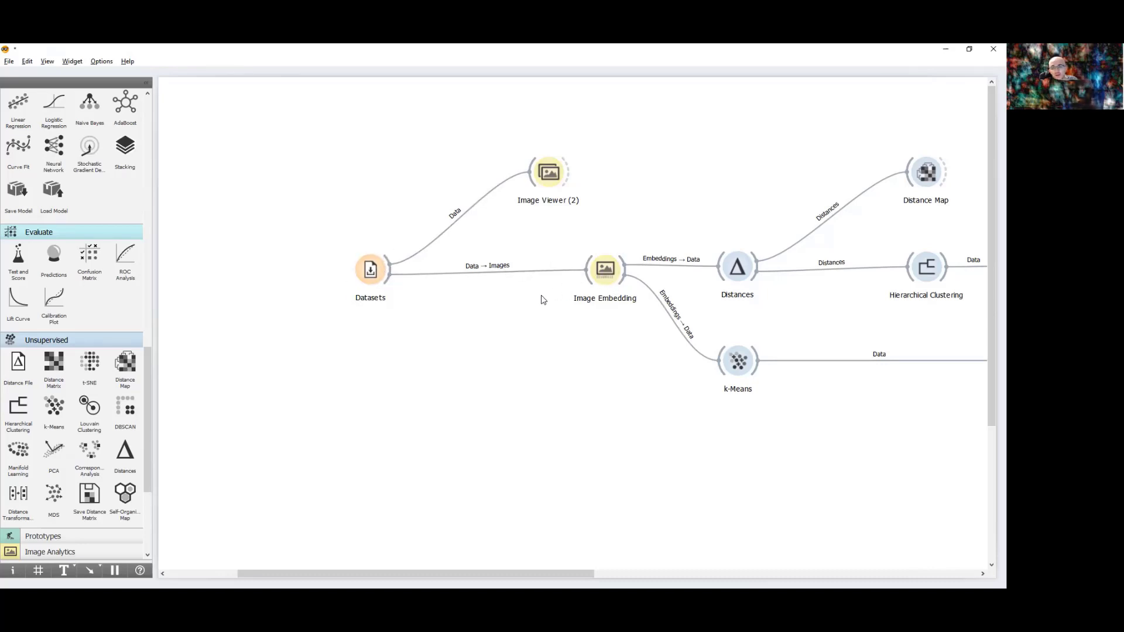
Review the Image Embedding settings and their available embedding models.
{"action": "left_click", "coordinate": [604, 269]}
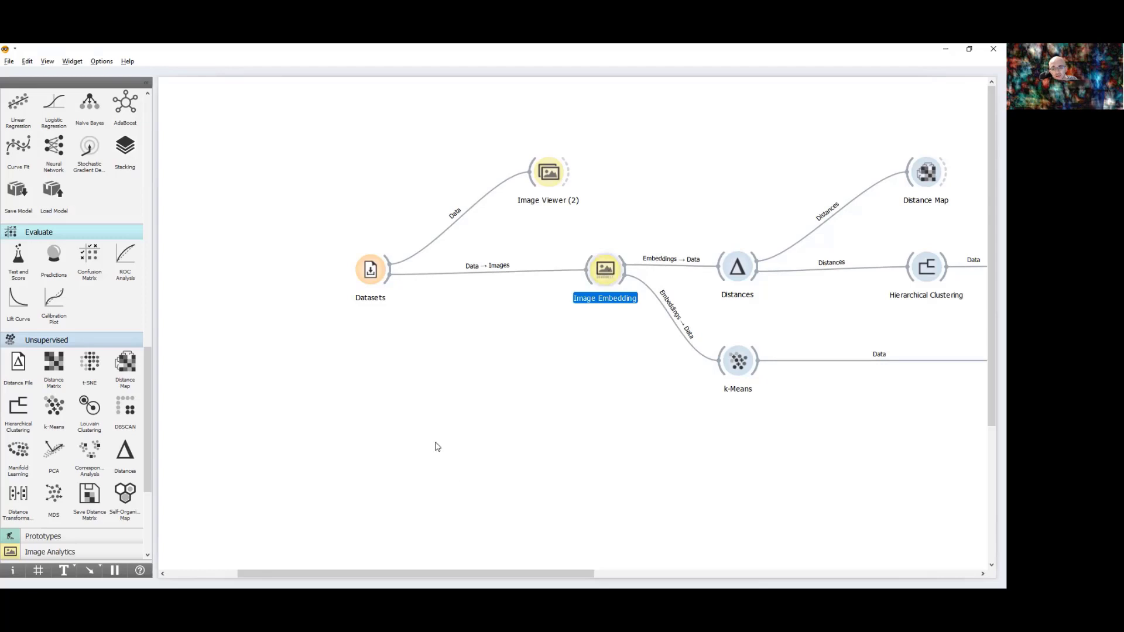
{"action": "double_click", "coordinate": [604, 269]}
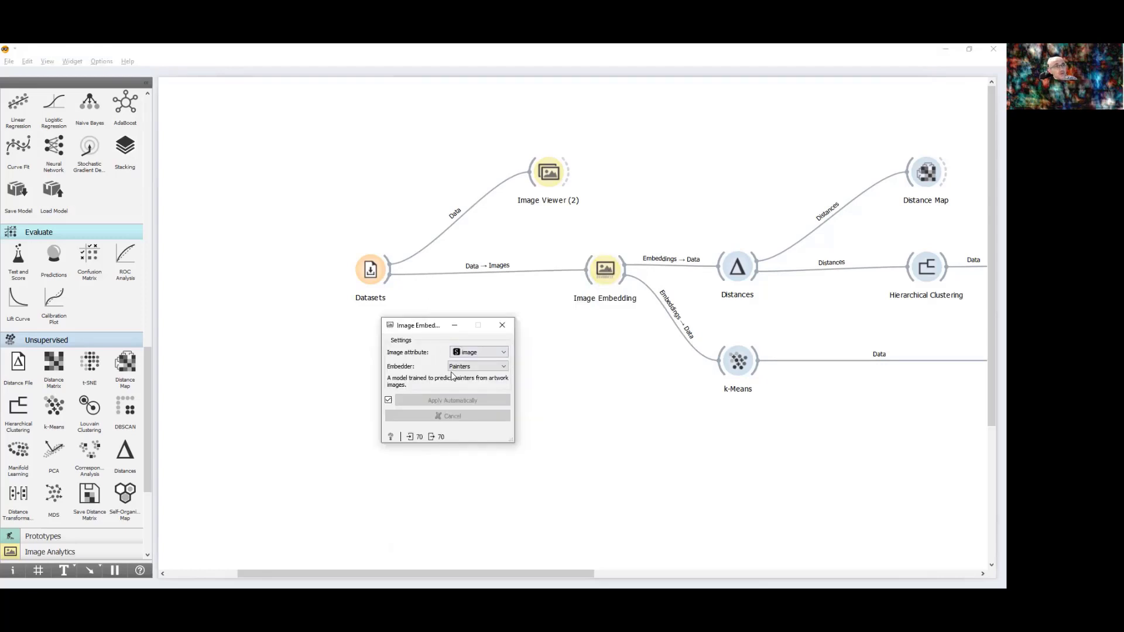
{"action": "left_click", "coordinate": [476, 366]}
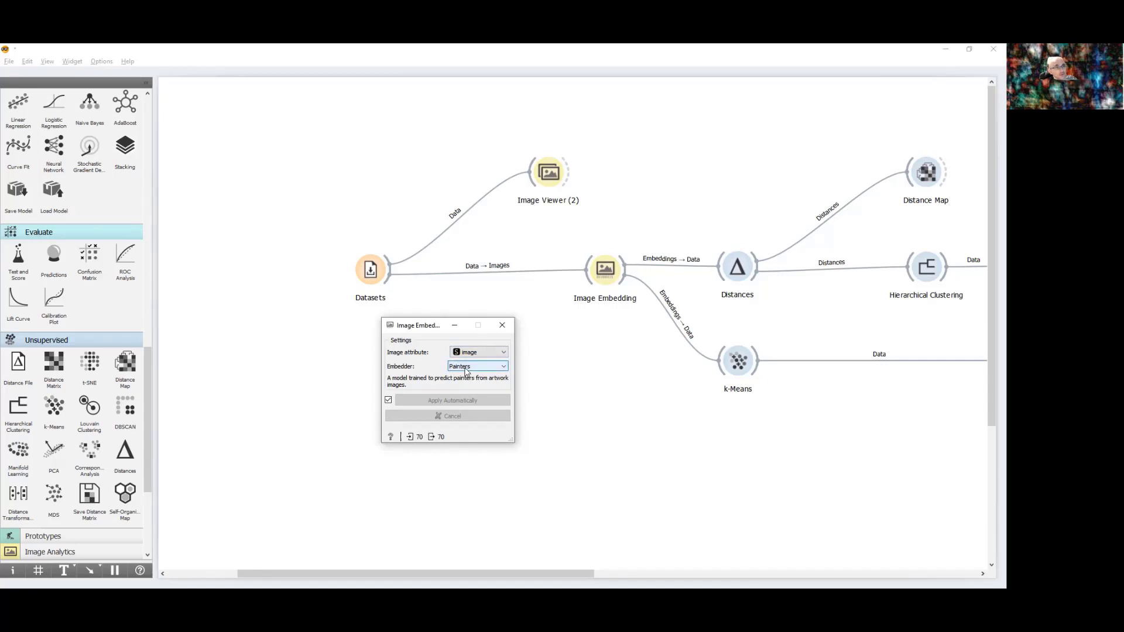
{"action": "left_click", "coordinate": [501, 325]}
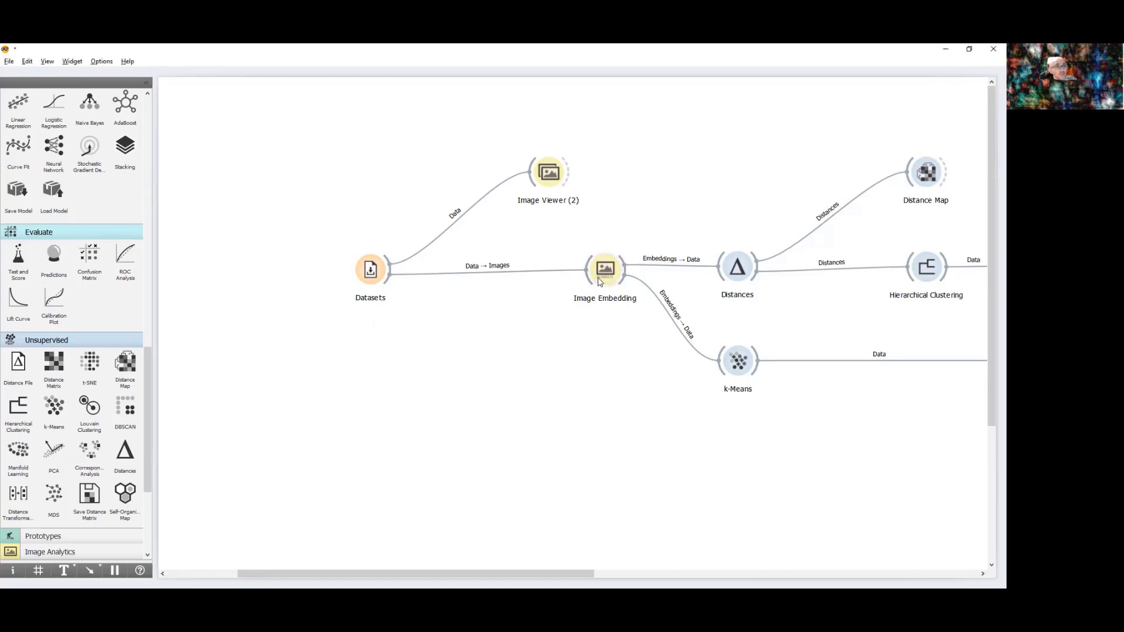
{"action": "mouse_move", "coordinate": [605, 268]}
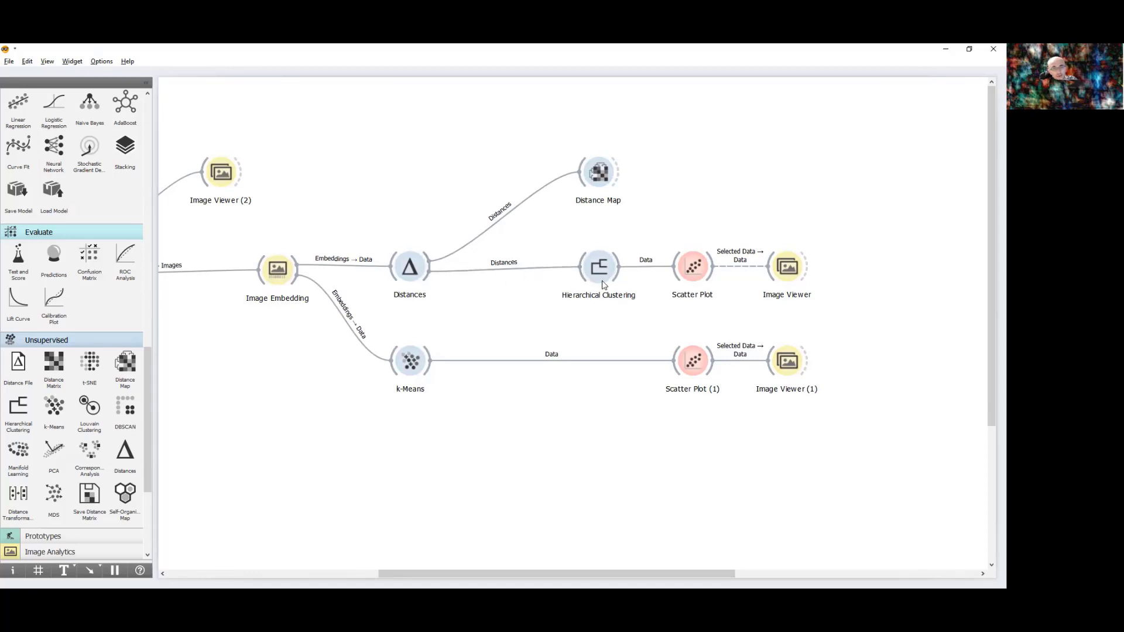
{"action": "mouse_move", "coordinate": [599, 268]}
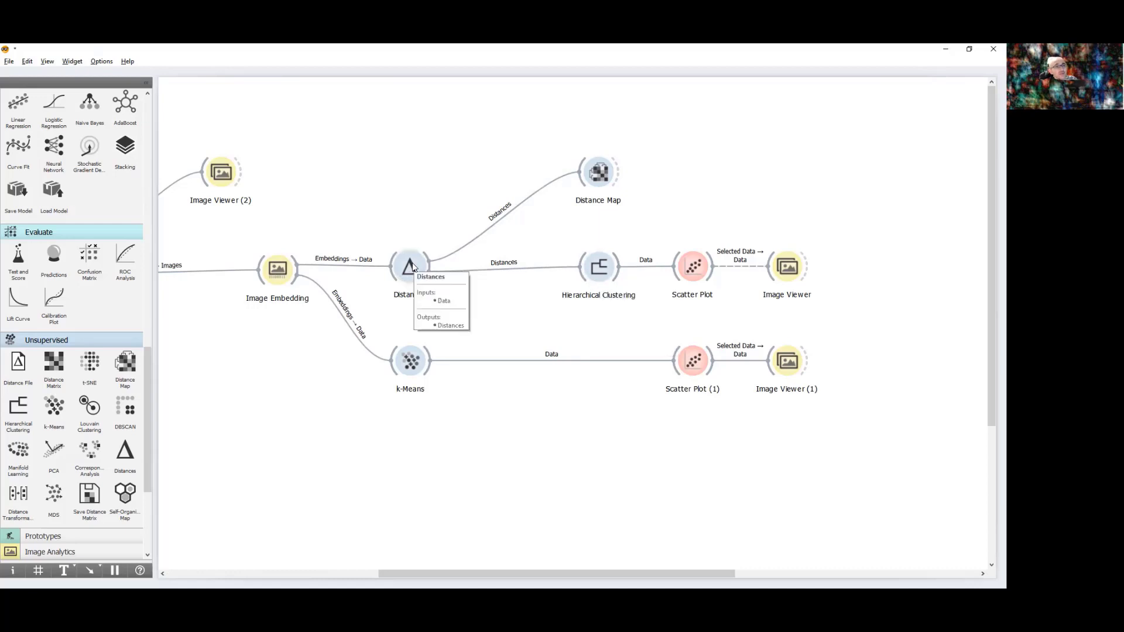
{"action": "mouse_move", "coordinate": [290, 269]}
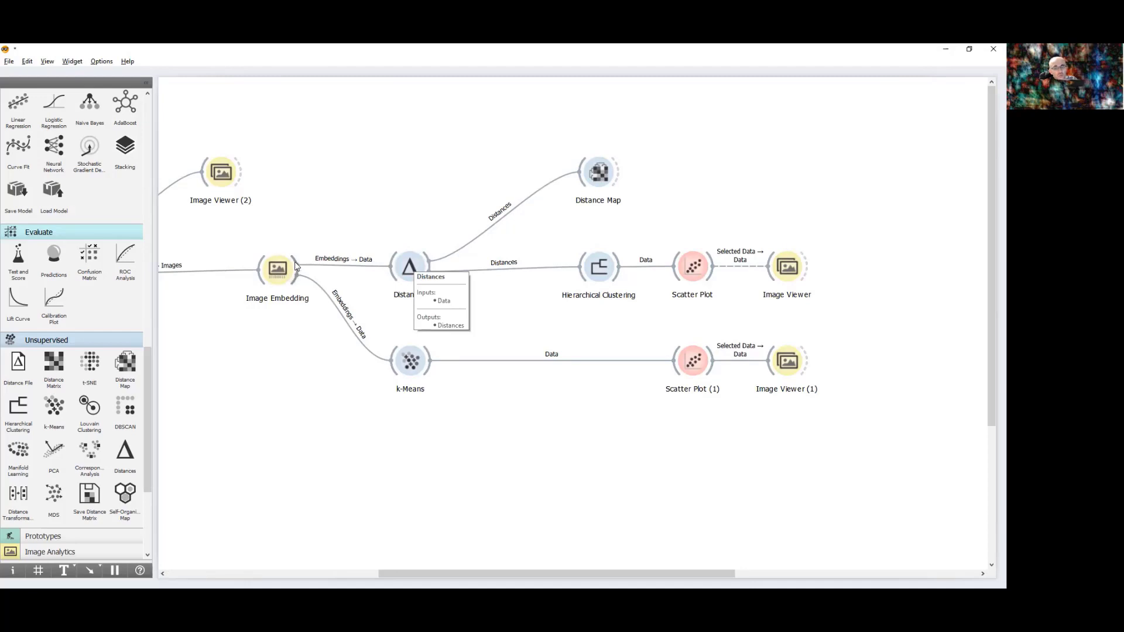
{"action": "mouse_move", "coordinate": [414, 271]}
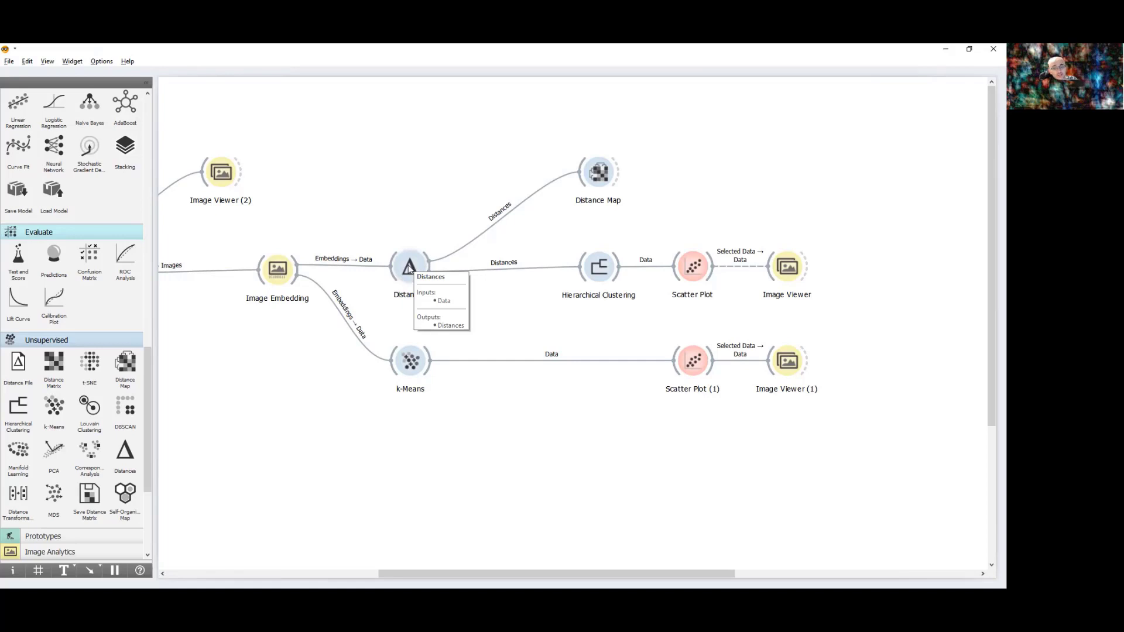
Inspect the Distances metric choices (Rows, Cosine), close unchanged, and select Hierarchical Clustering.
{"action": "double_click", "coordinate": [409, 265]}
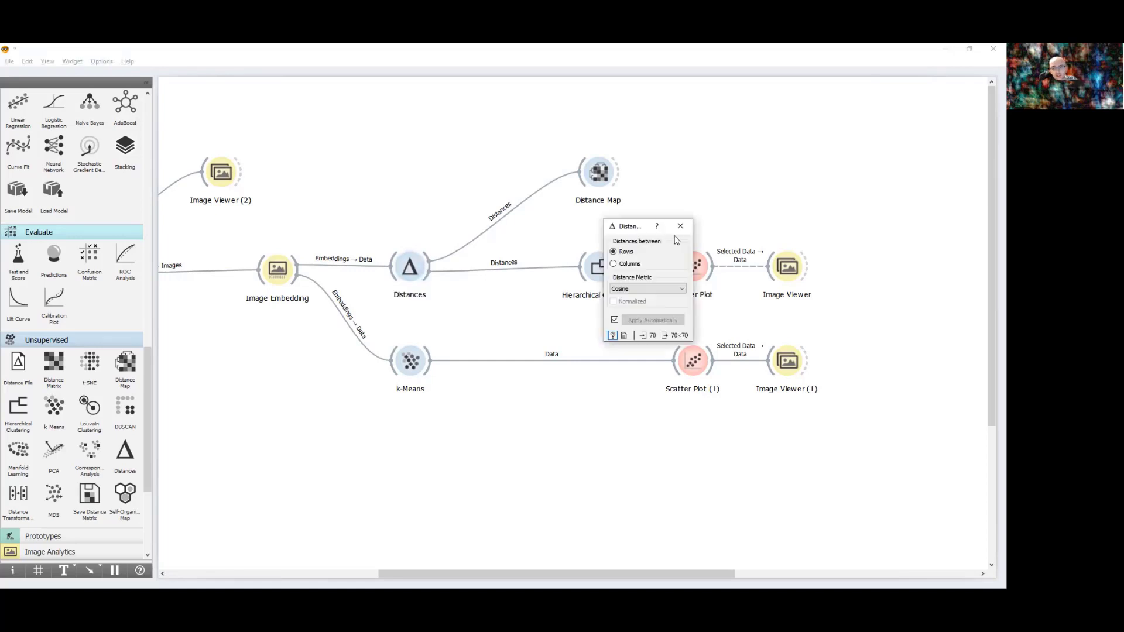
{"action": "left_click_drag", "start_coordinate": [629, 225], "coordinate": [499, 243]}
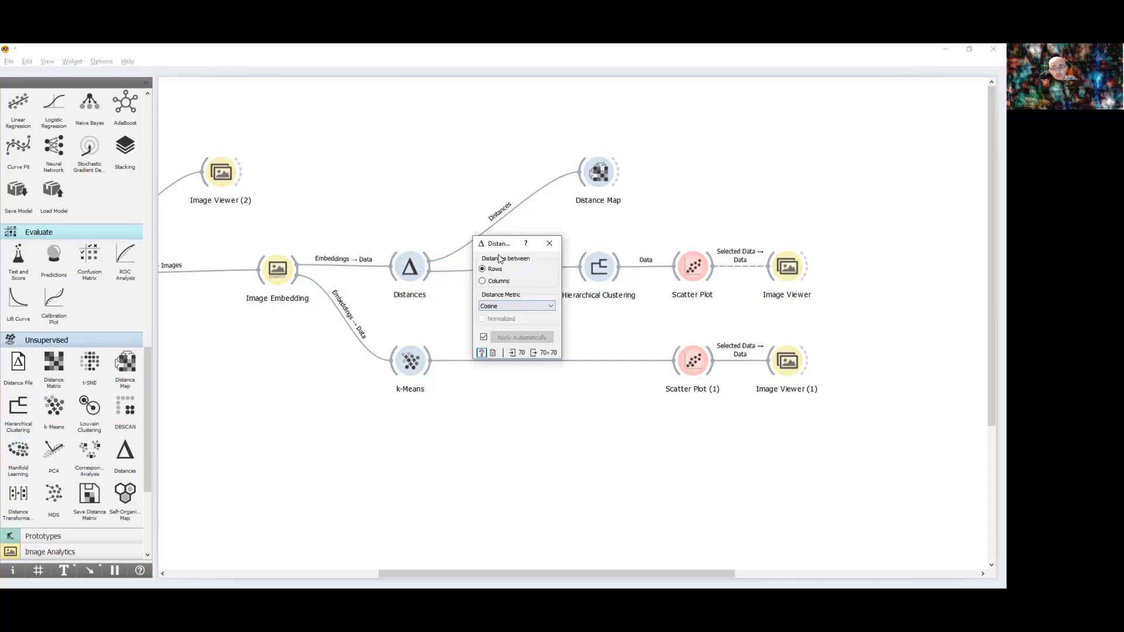
{"action": "mouse_move", "coordinate": [521, 300]}
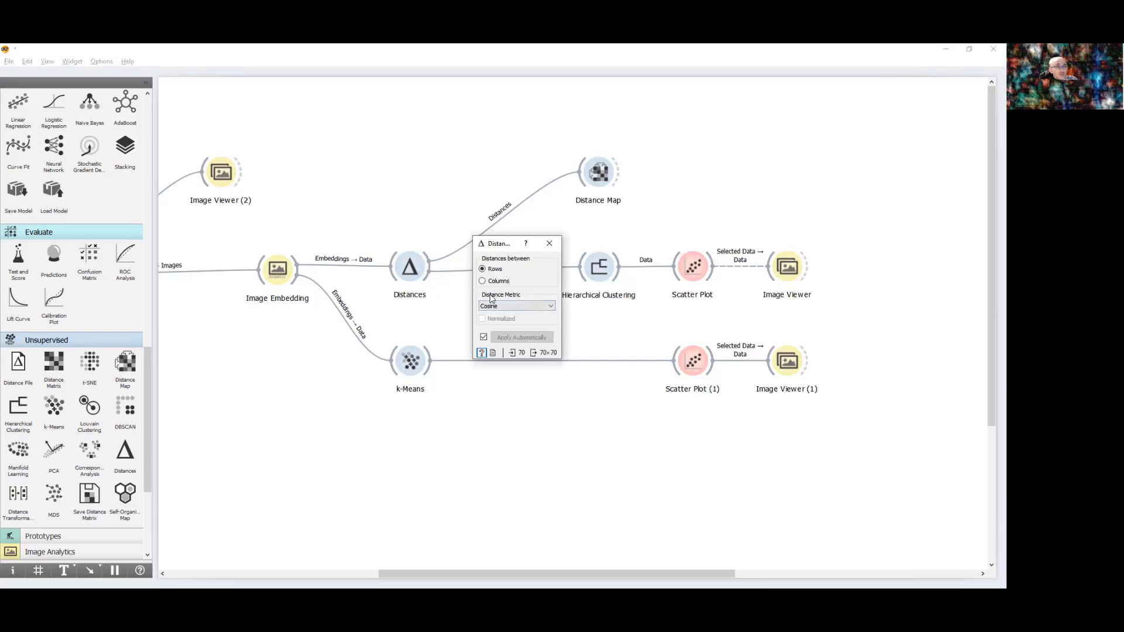
{"action": "left_click", "coordinate": [516, 306]}
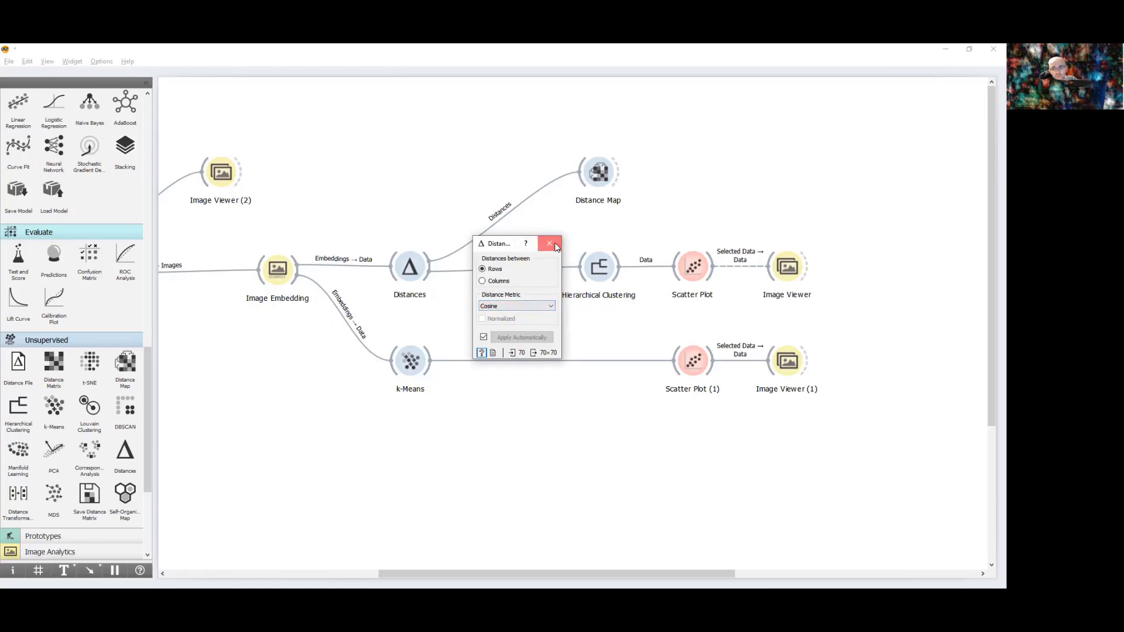
{"action": "left_click", "coordinate": [550, 244]}
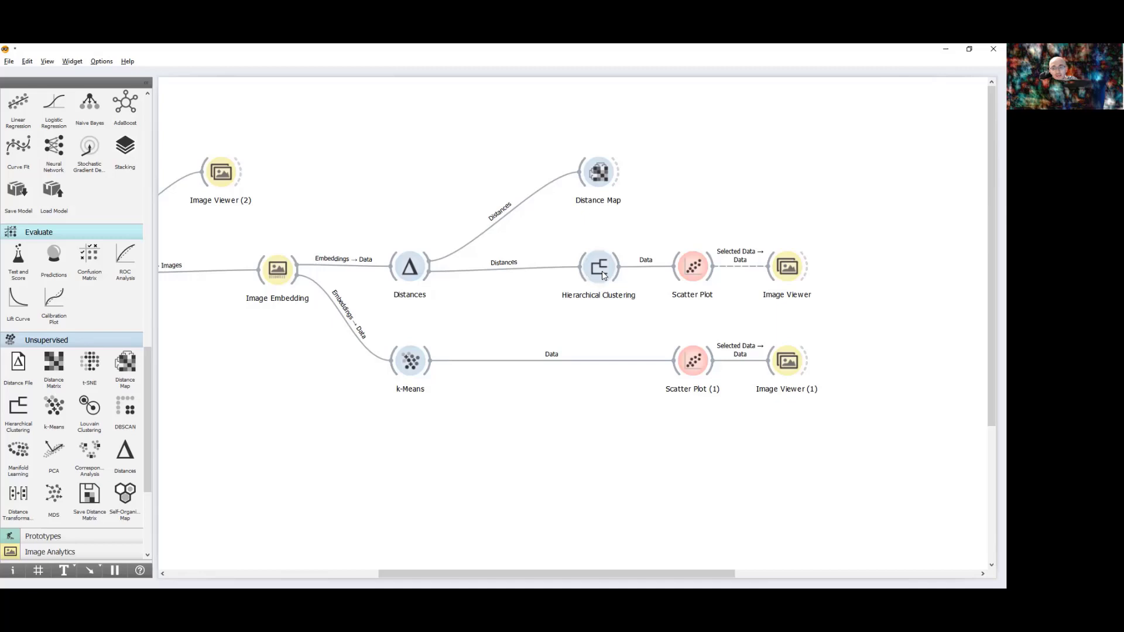
{"action": "mouse_move", "coordinate": [598, 267]}
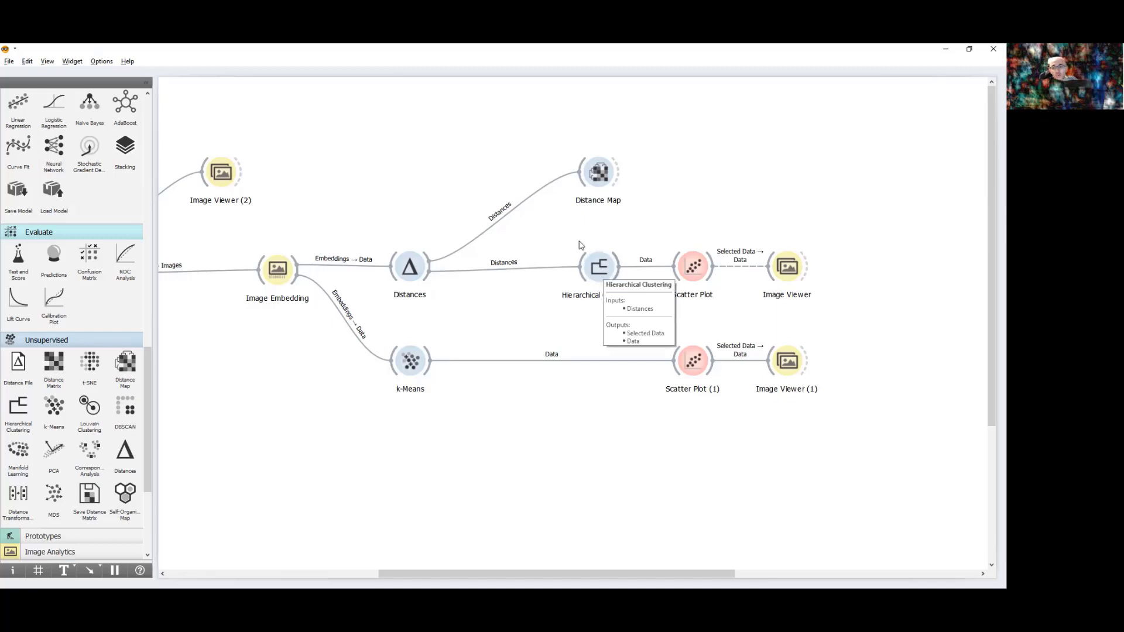
{"action": "left_click", "coordinate": [598, 266]}
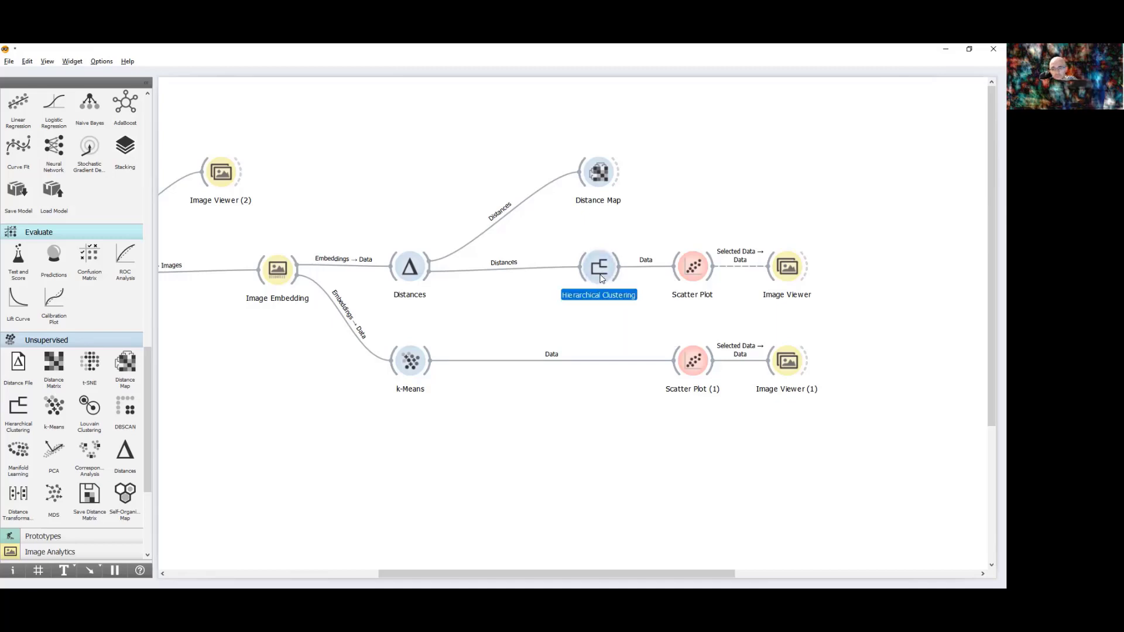
Drag the dendrogram cut down to an 18.7% height ratio for six clusters.
{"action": "double_click", "coordinate": [599, 267]}
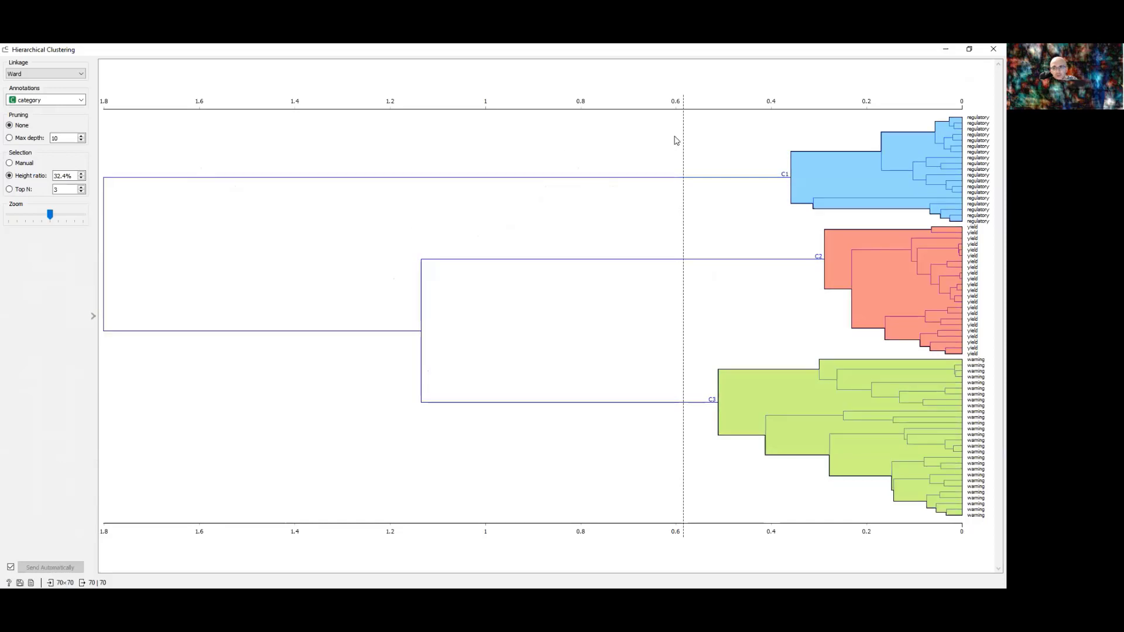
{"action": "left_click_drag", "start_coordinate": [680, 139], "coordinate": [654, 151]}
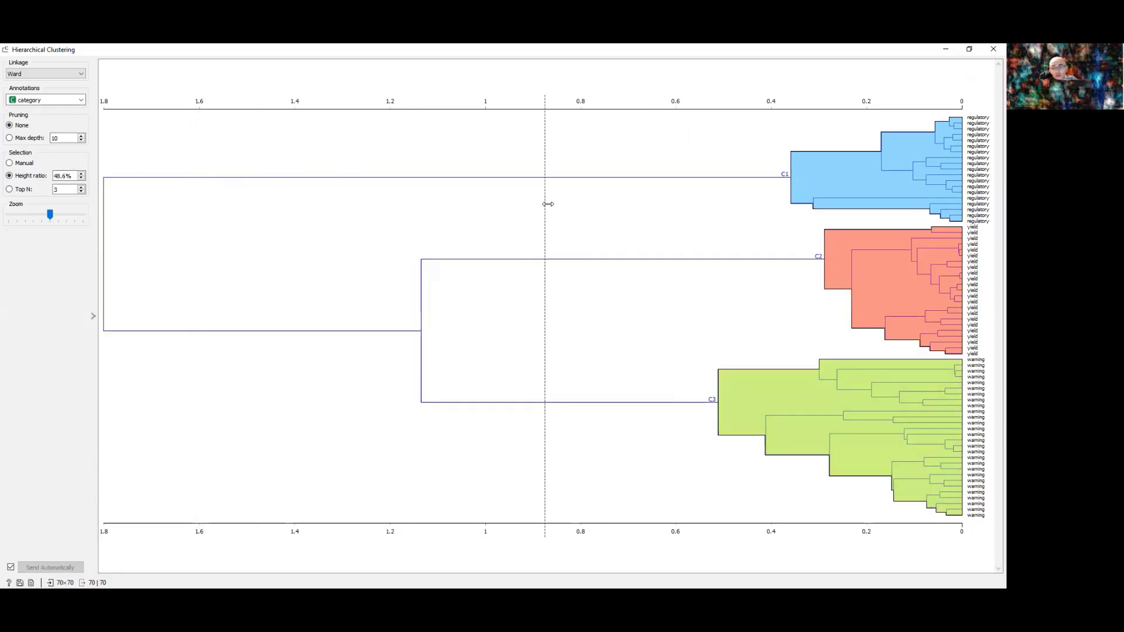
{"action": "left_click_drag", "start_coordinate": [544, 204], "coordinate": [549, 203]}
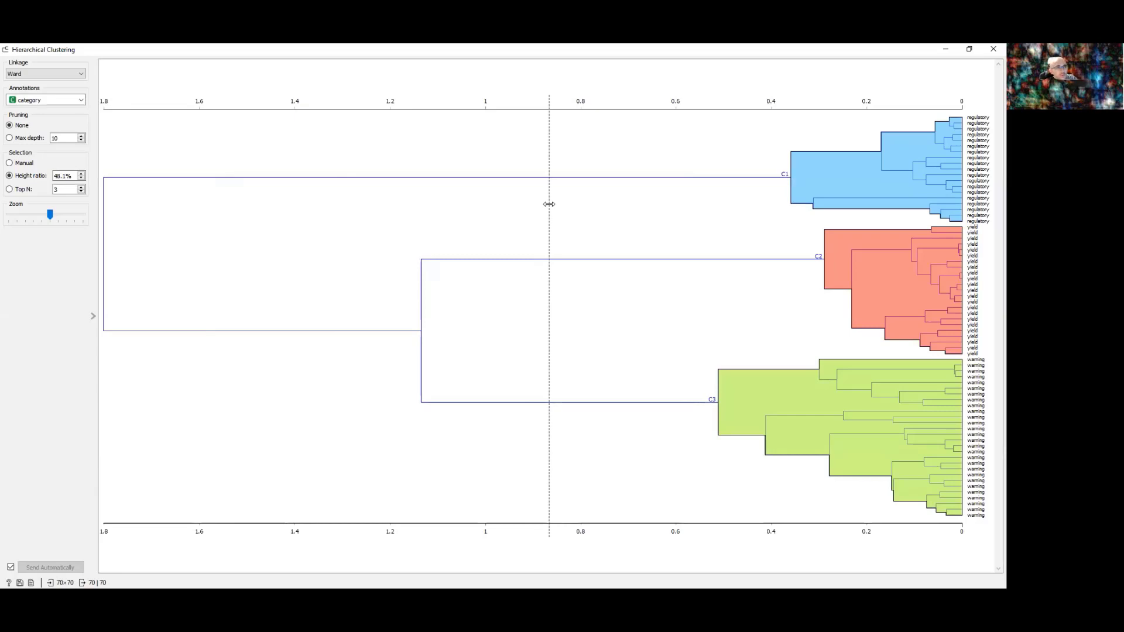
{"action": "left_click_drag", "start_coordinate": [551, 204], "coordinate": [283, 240]}
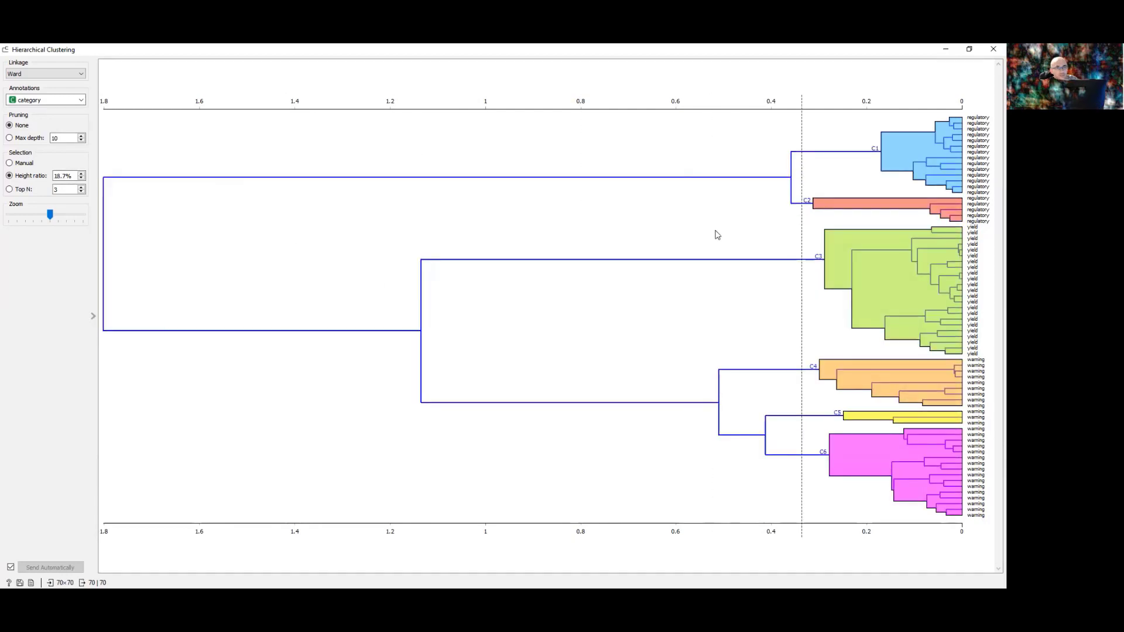
{"action": "mouse_move", "coordinate": [907, 57]}
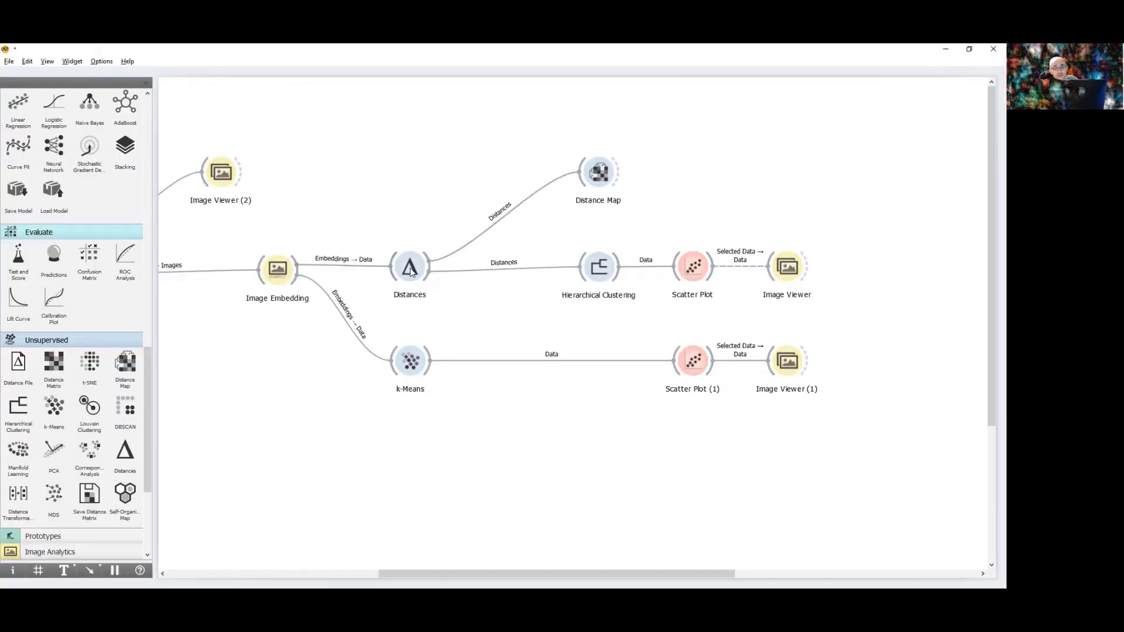
Open the Distance Map heatmap of image embedding distances.
{"action": "left_click", "coordinate": [597, 172]}
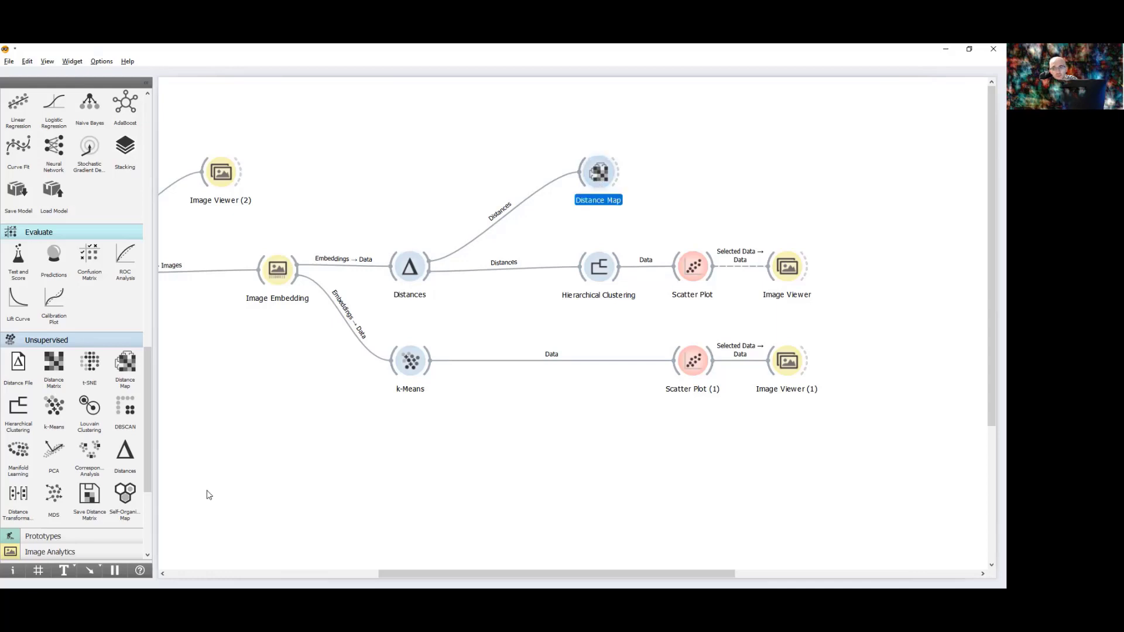
{"action": "double_click", "coordinate": [597, 172]}
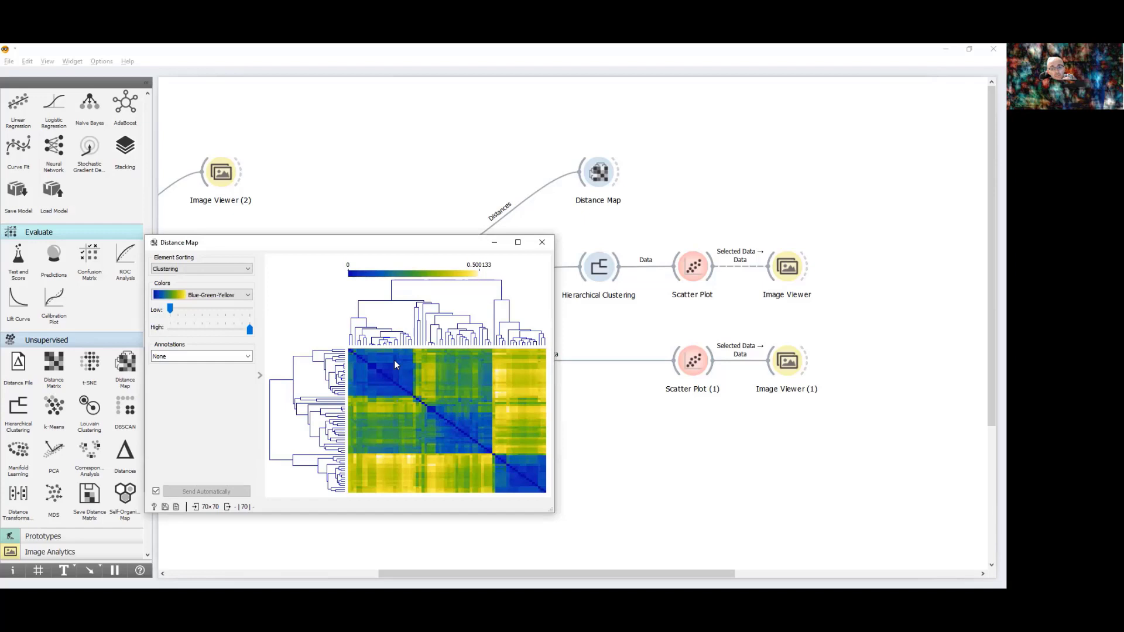
{"action": "mouse_move", "coordinate": [493, 465]}
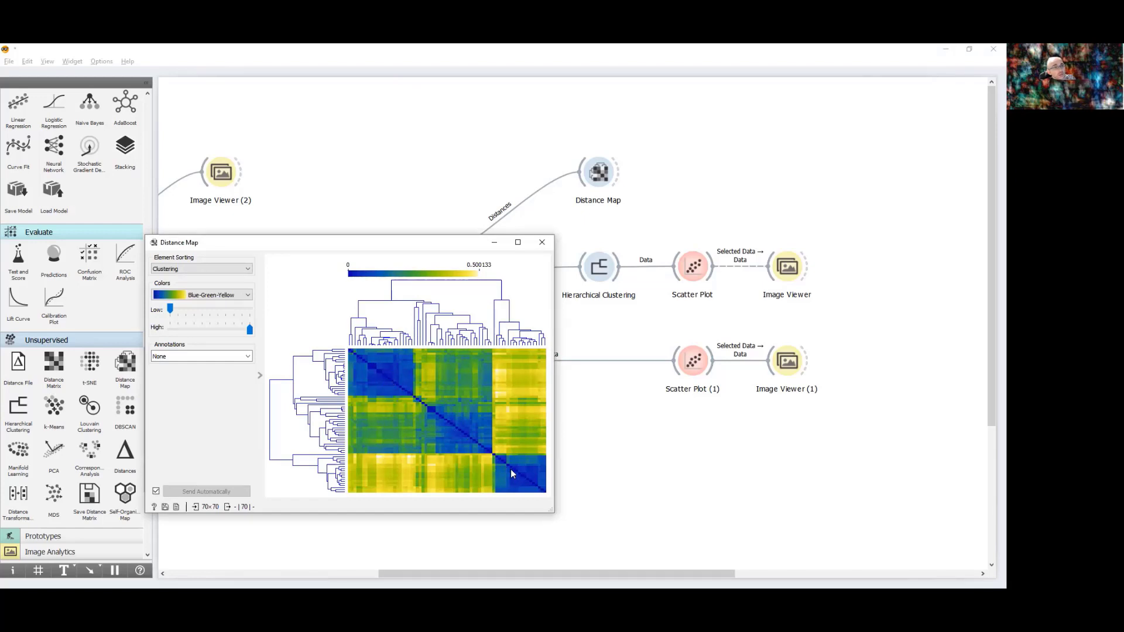
{"action": "mouse_move", "coordinate": [523, 475]}
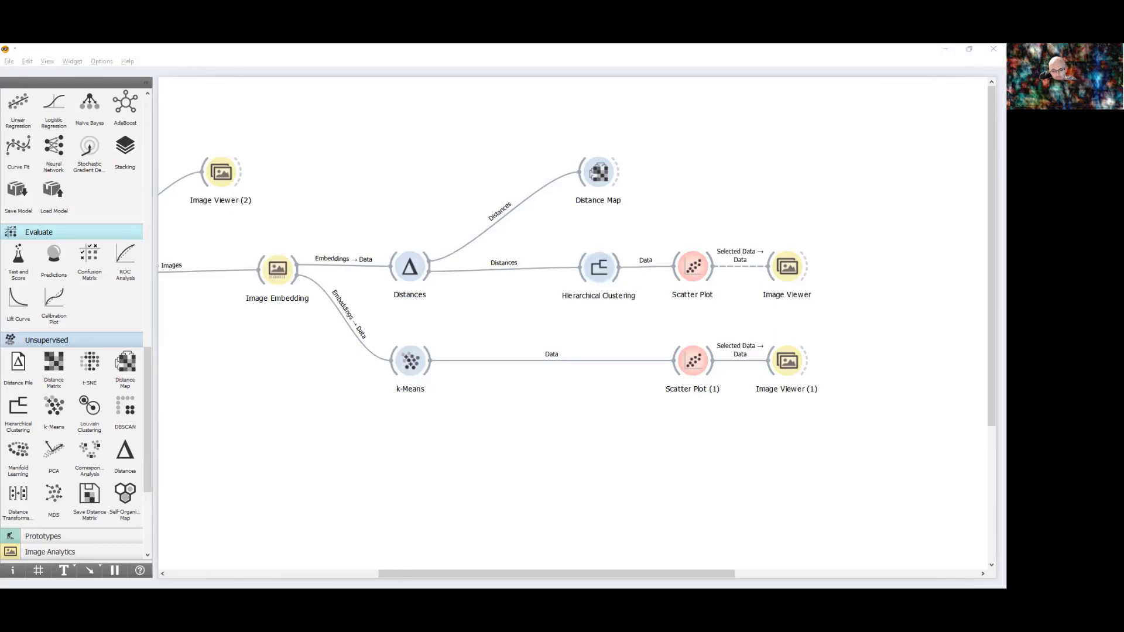
Raise the dendrogram cut to a 50.5% height ratio, giving three clusters.
{"action": "double_click", "coordinate": [600, 267]}
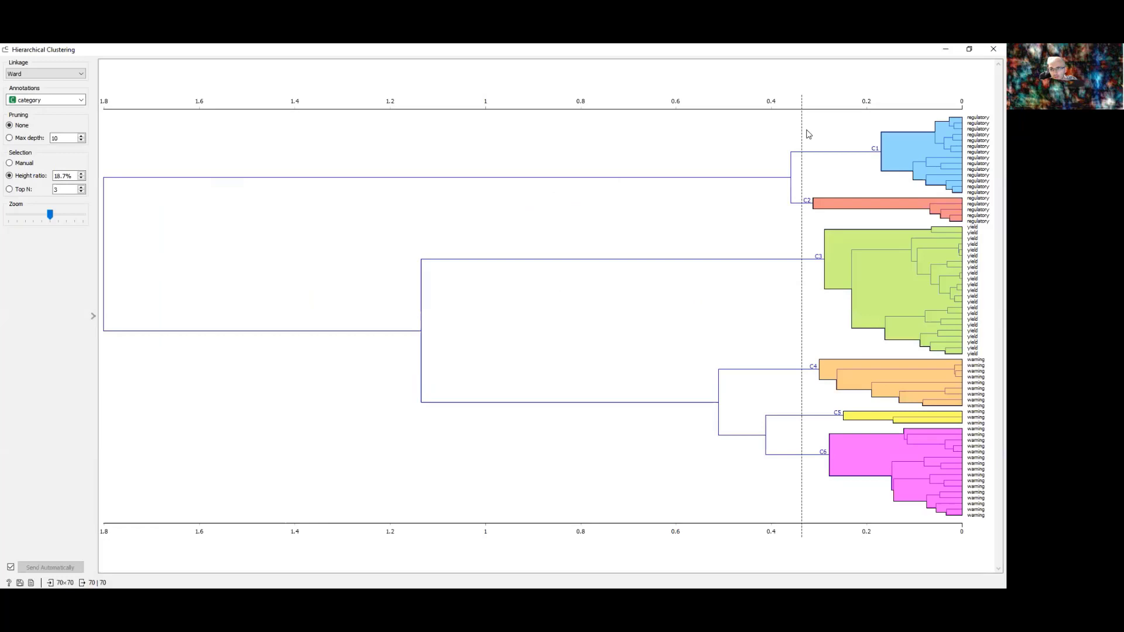
{"action": "left_click_drag", "start_coordinate": [801, 130], "coordinate": [792, 131]}
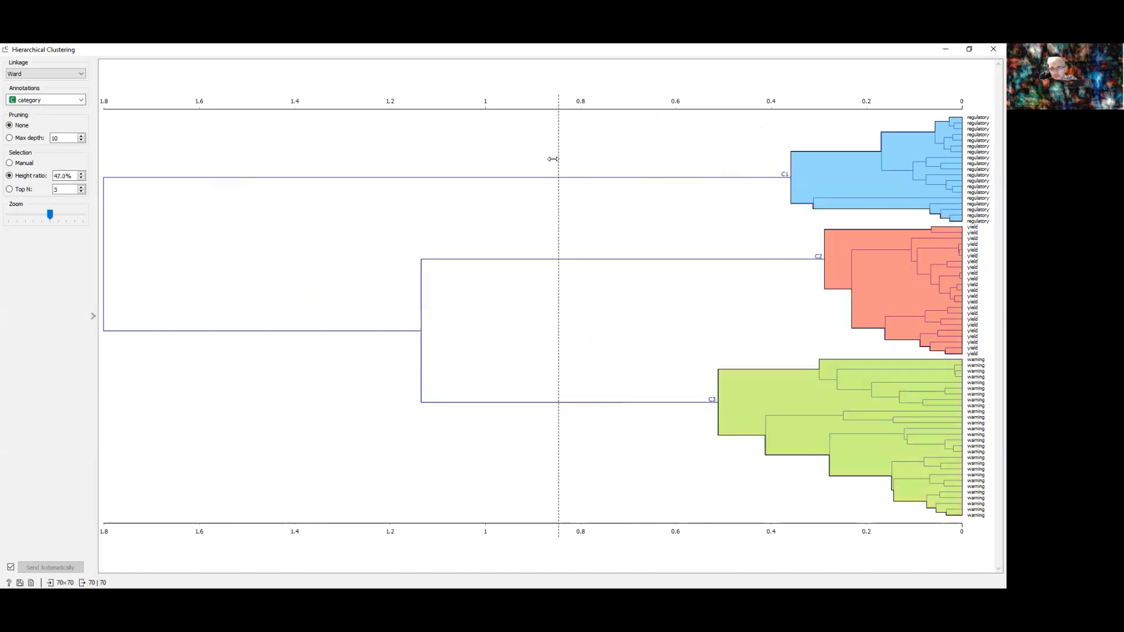
{"action": "left_click_drag", "start_coordinate": [559, 159], "coordinate": [529, 159]}
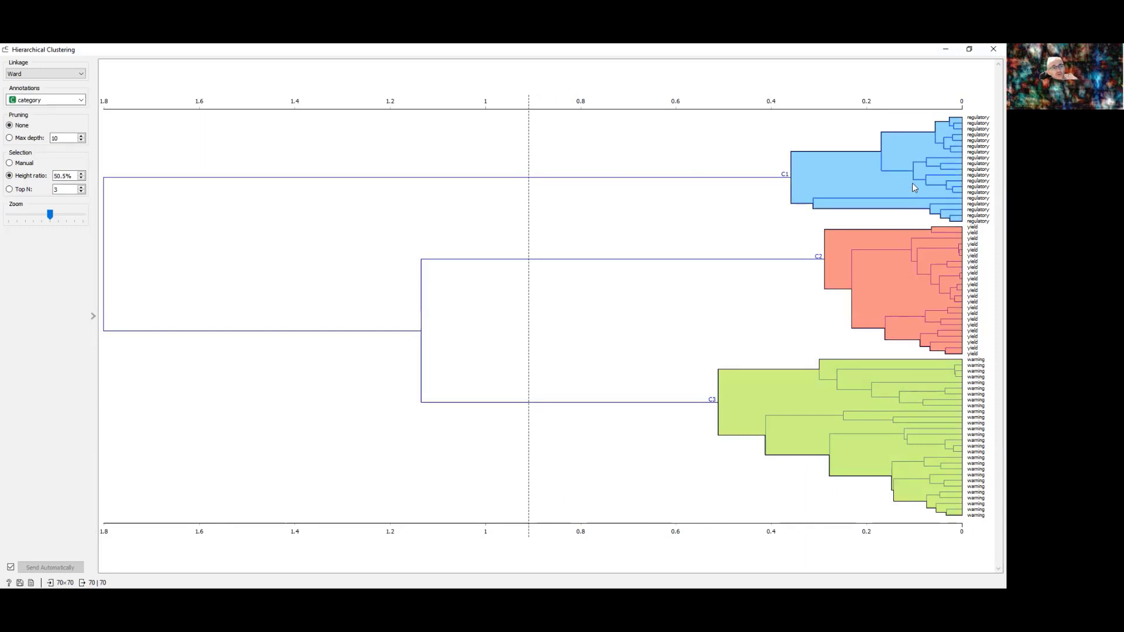
{"action": "mouse_move", "coordinate": [991, 151]}
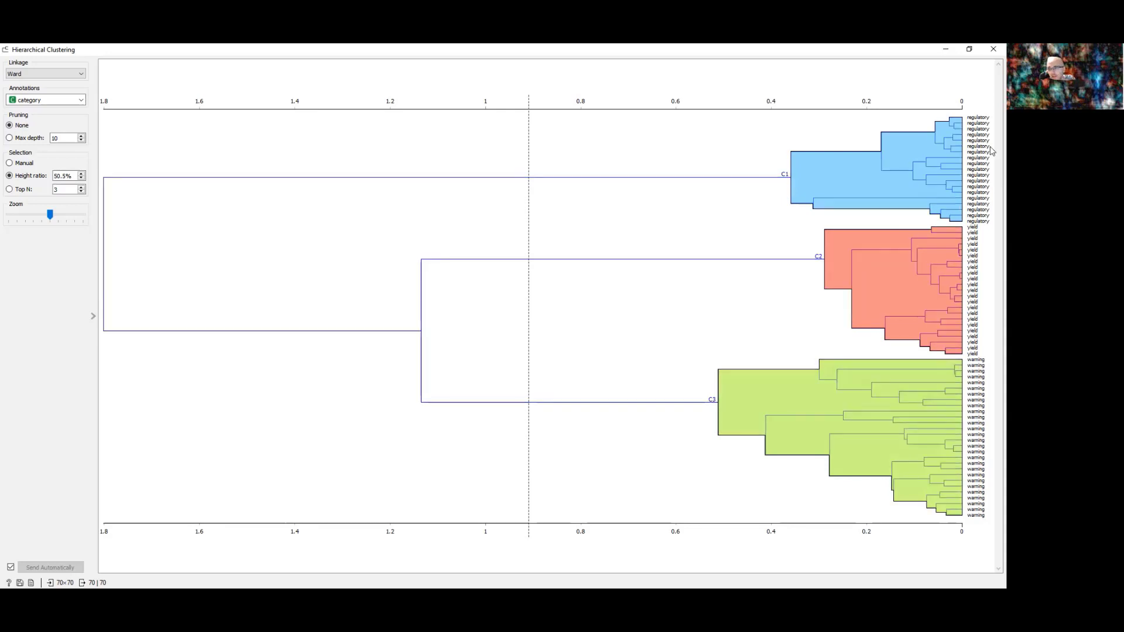
{"action": "mouse_move", "coordinate": [970, 231]}
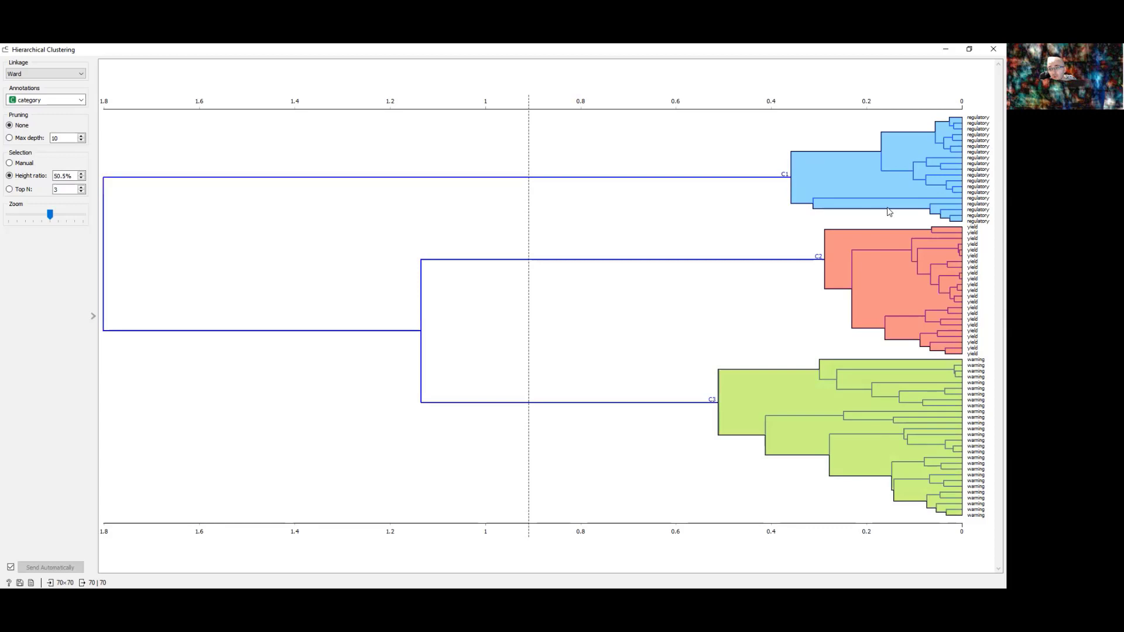
{"action": "mouse_move", "coordinate": [915, 191]}
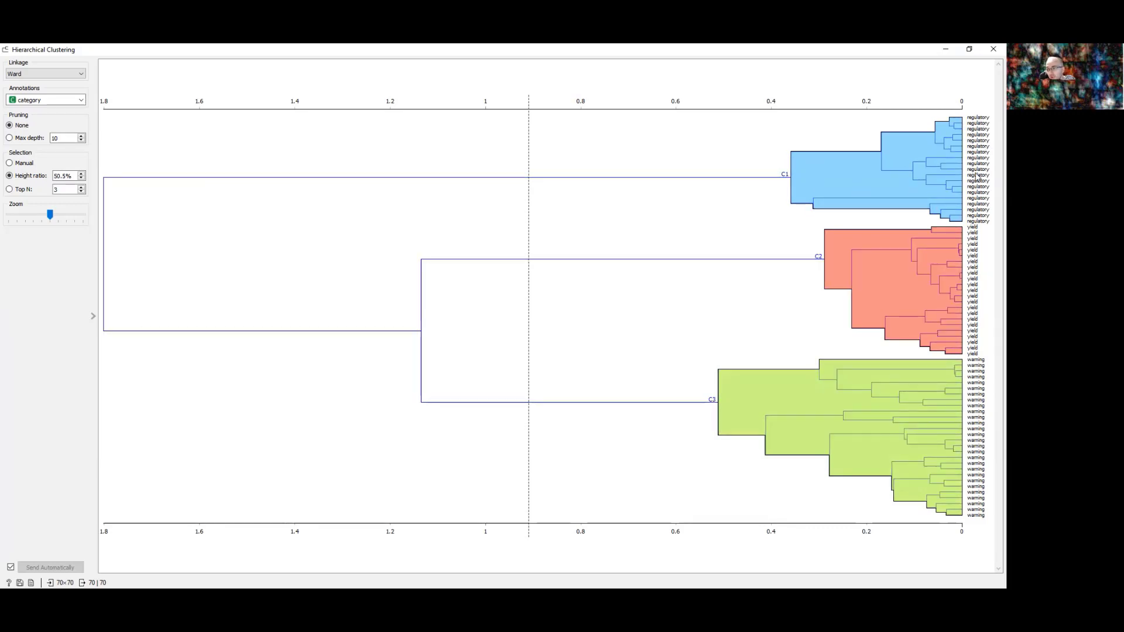
{"action": "mouse_move", "coordinate": [974, 224]}
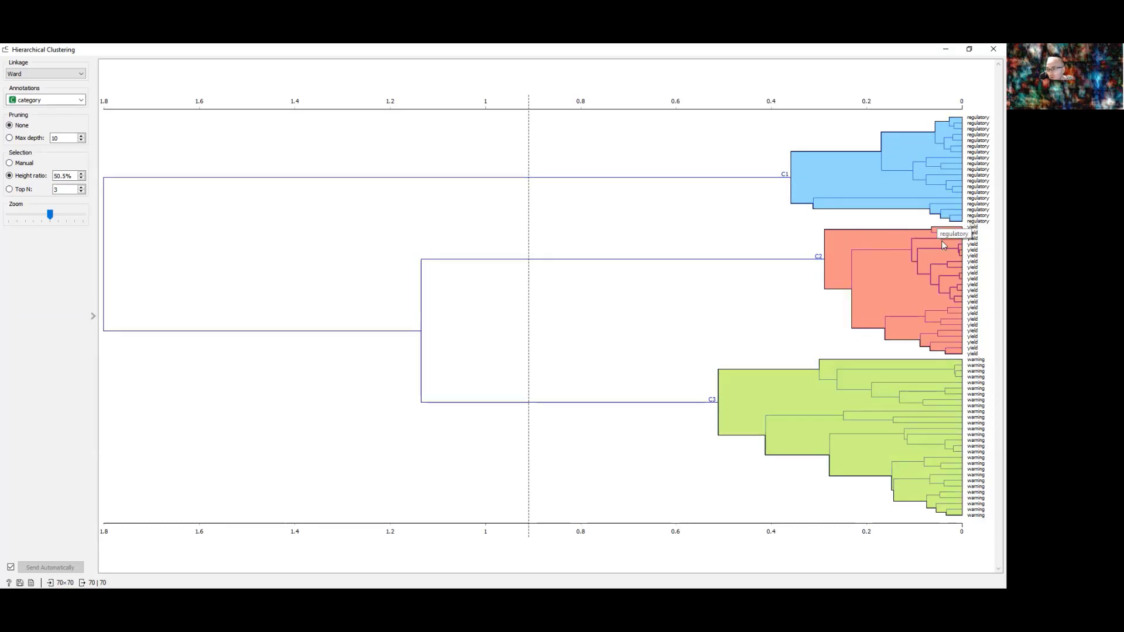
{"action": "mouse_move", "coordinate": [971, 357]}
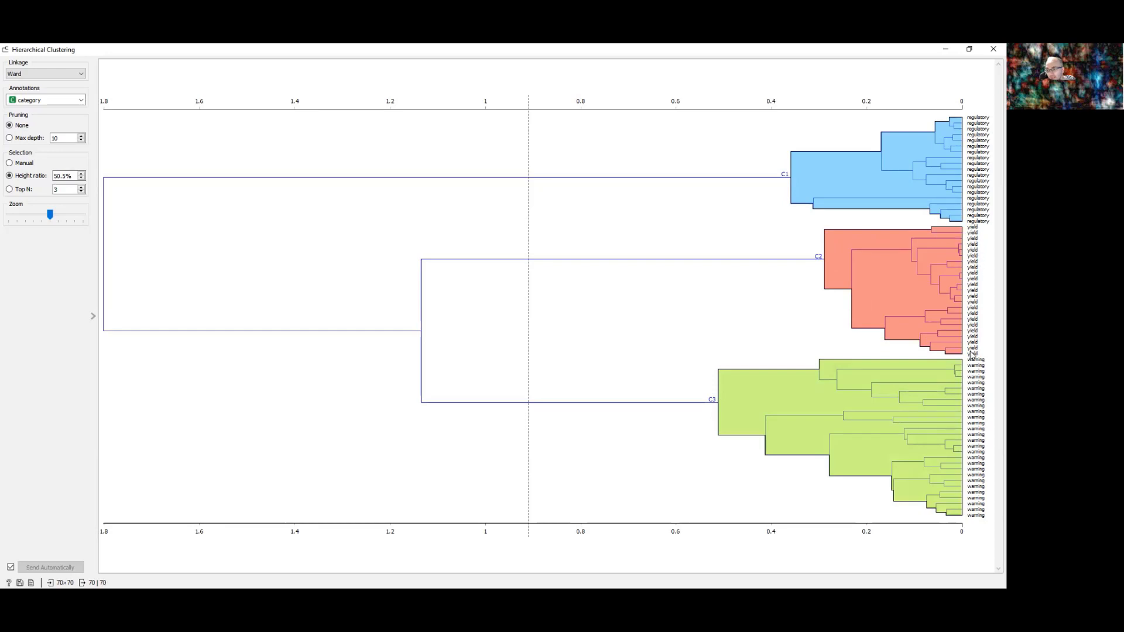
{"action": "mouse_move", "coordinate": [916, 327]}
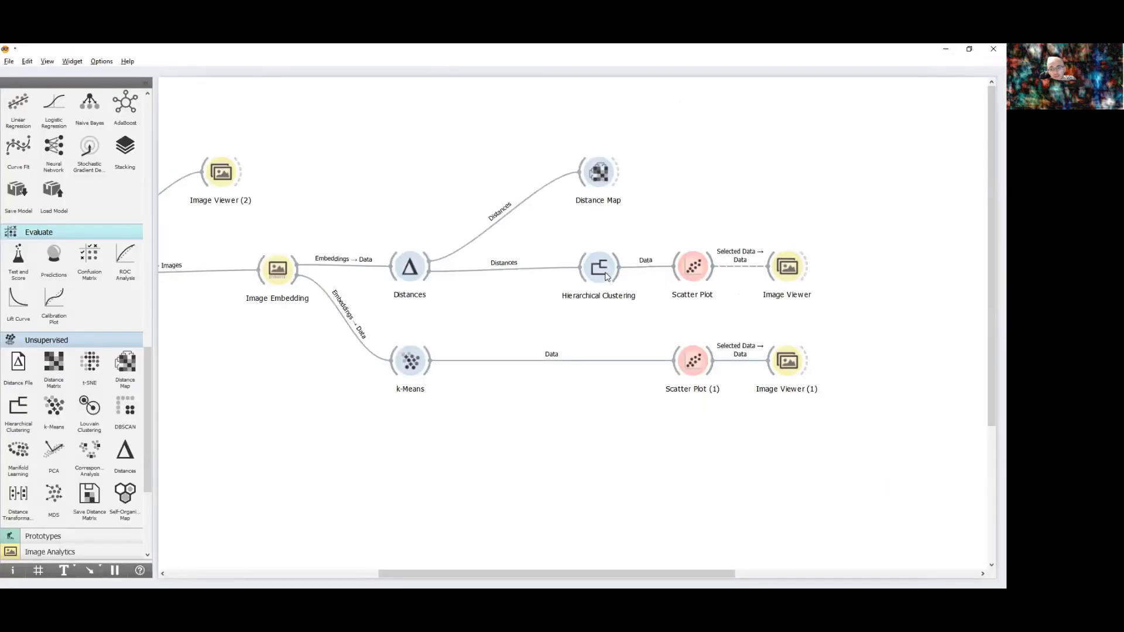
{"action": "left_click", "coordinate": [691, 267]}
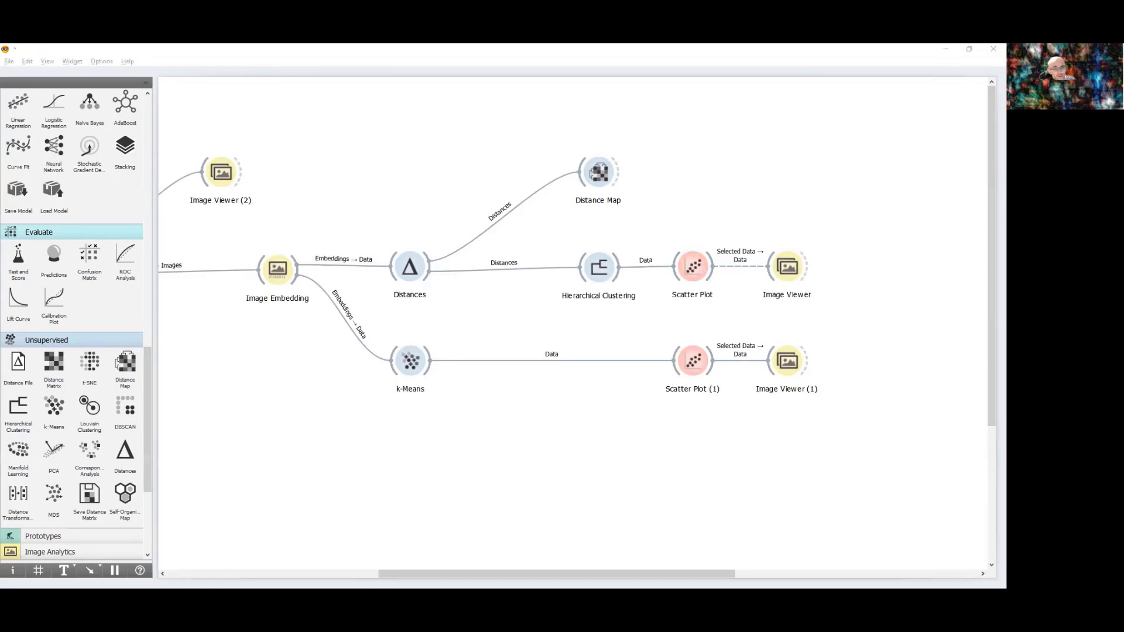
{"action": "double_click", "coordinate": [691, 267]}
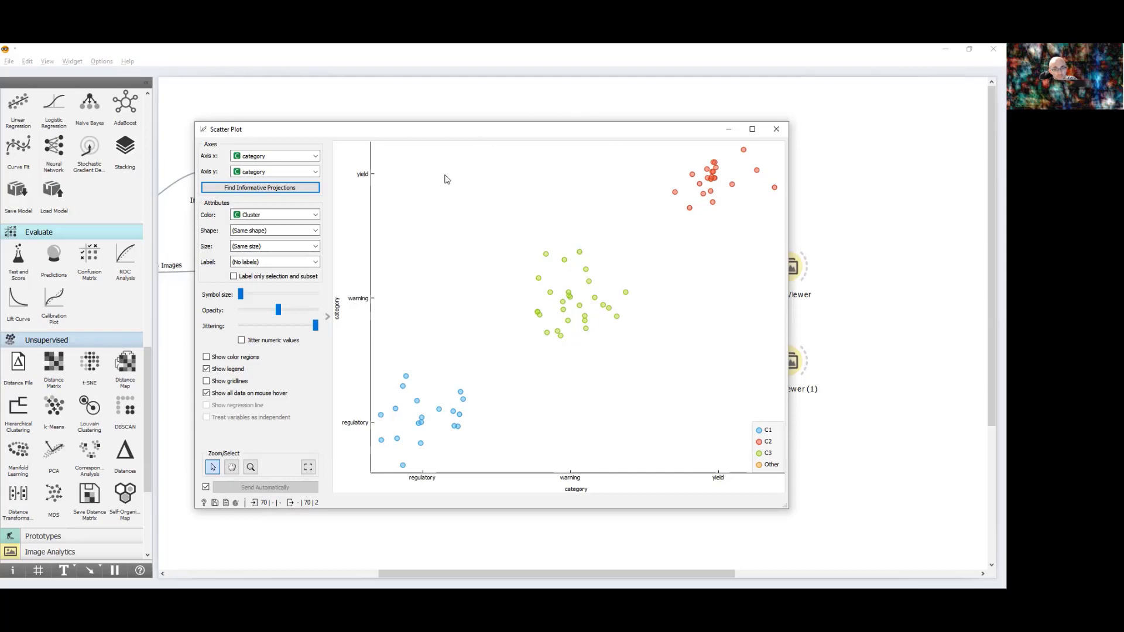
{"action": "left_click", "coordinate": [775, 129]}
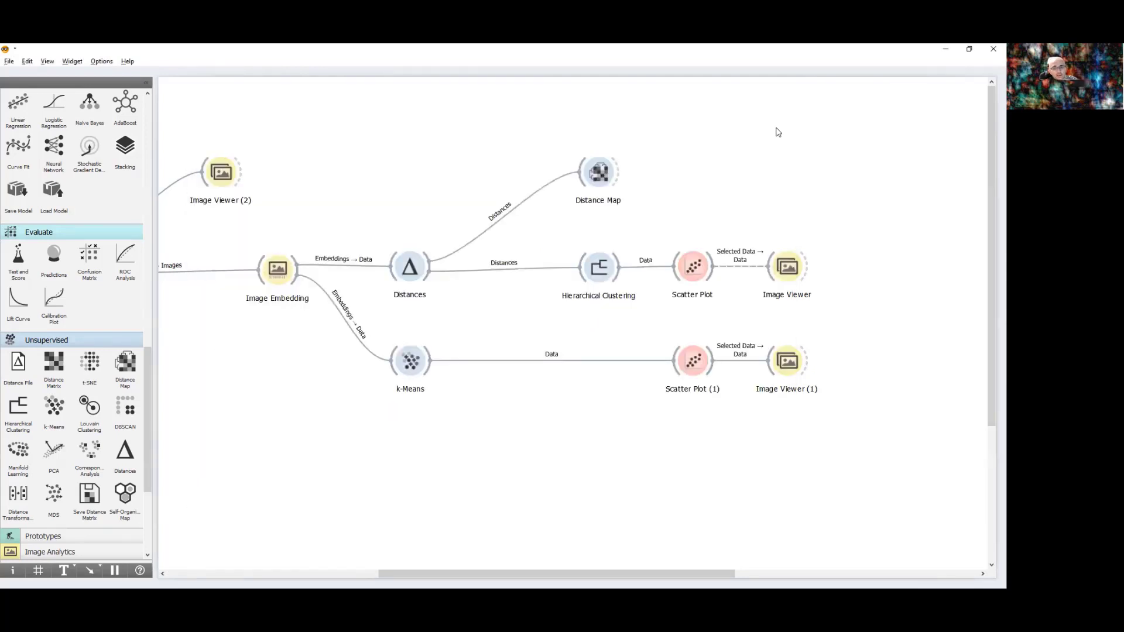
Open k-Means to view silhouette scores for 2–8 clusters, three chosen (0.282).
{"action": "left_click", "coordinate": [410, 361]}
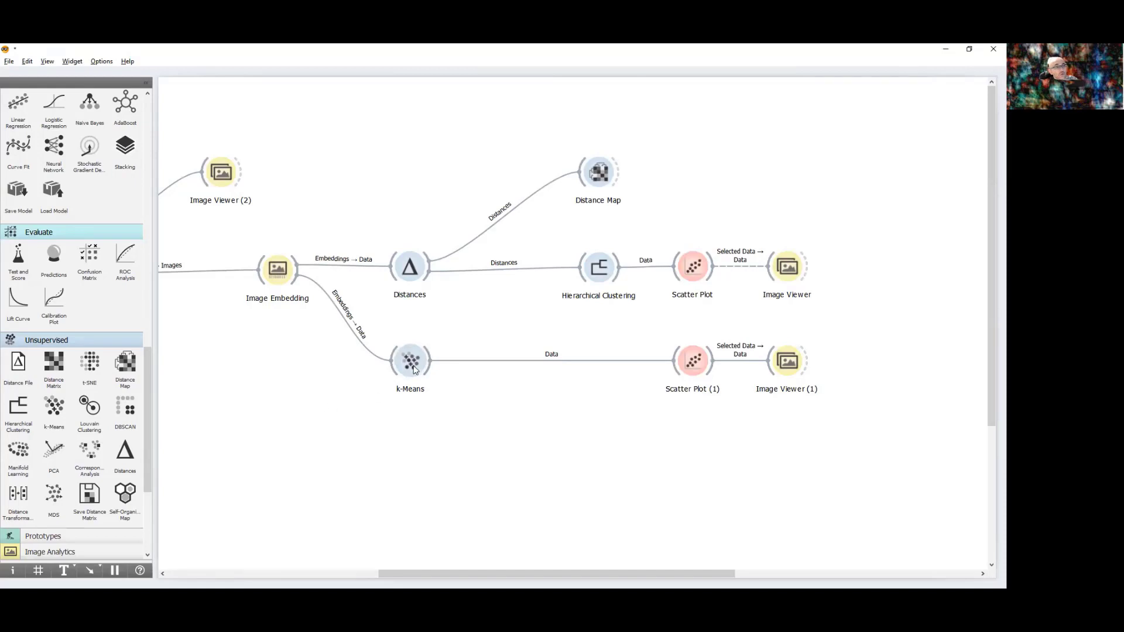
{"action": "mouse_move", "coordinate": [392, 415]}
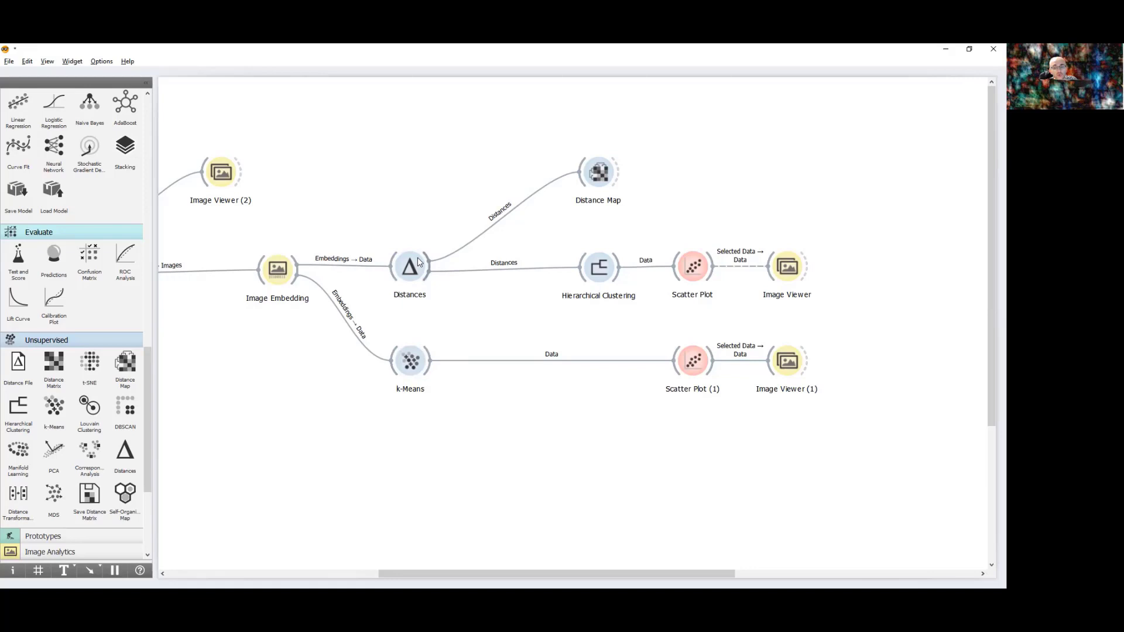
{"action": "mouse_move", "coordinate": [291, 287]}
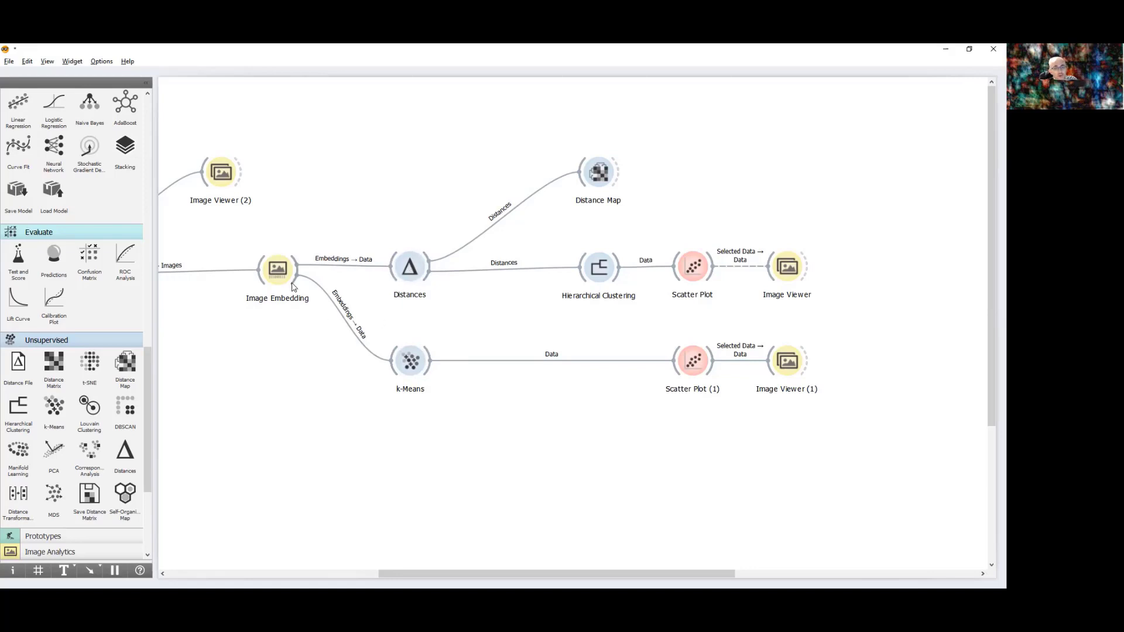
{"action": "mouse_move", "coordinate": [294, 287]}
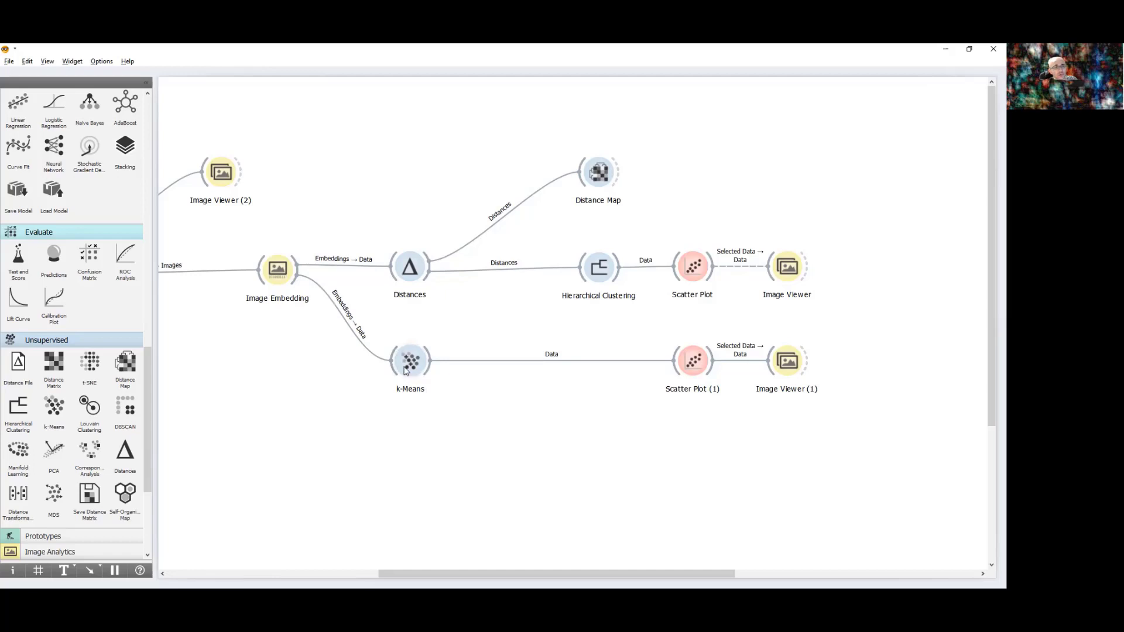
{"action": "double_click", "coordinate": [409, 361]}
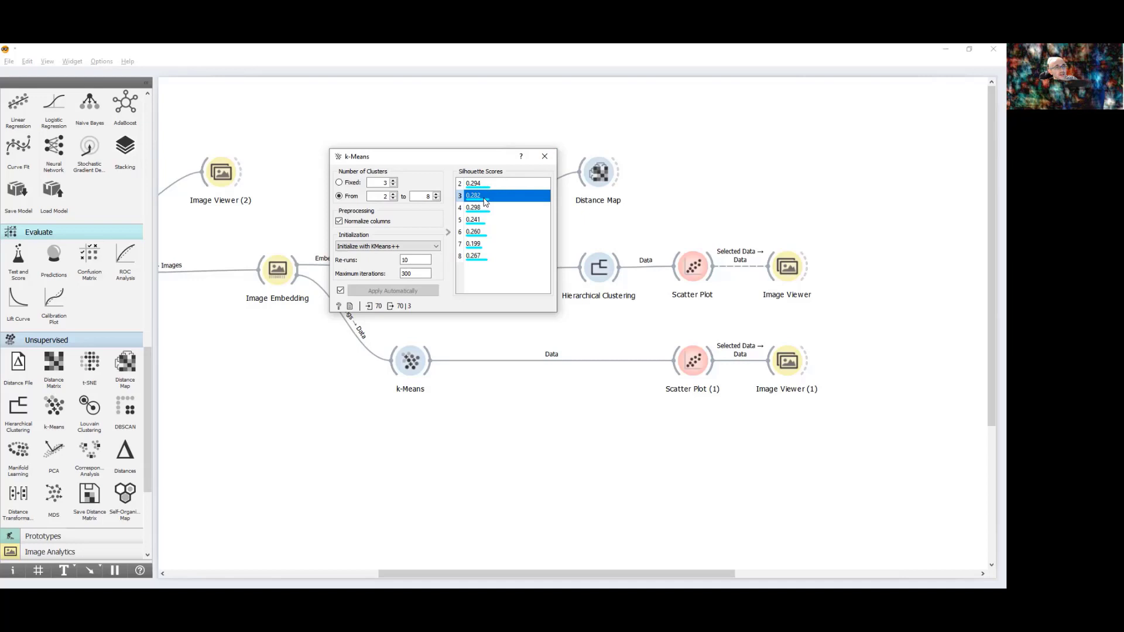
Close the k-Means window, keeping three clusters.
{"action": "left_click", "coordinate": [544, 156]}
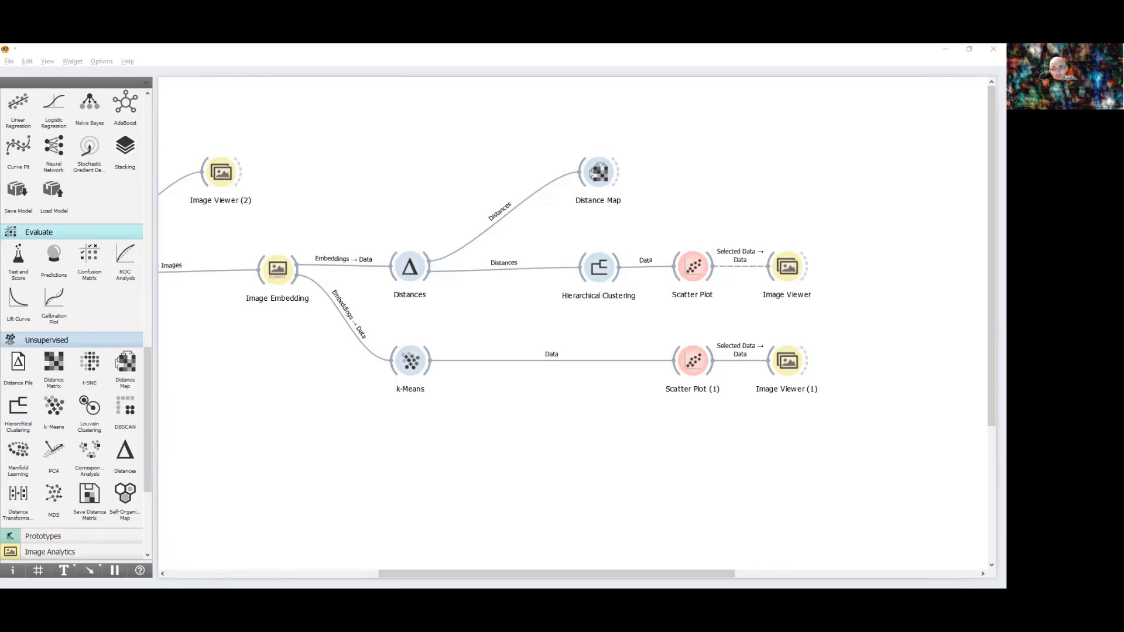
Open Scatter Plot (1) and select the stray blue point among warning signs.
{"action": "double_click", "coordinate": [692, 360]}
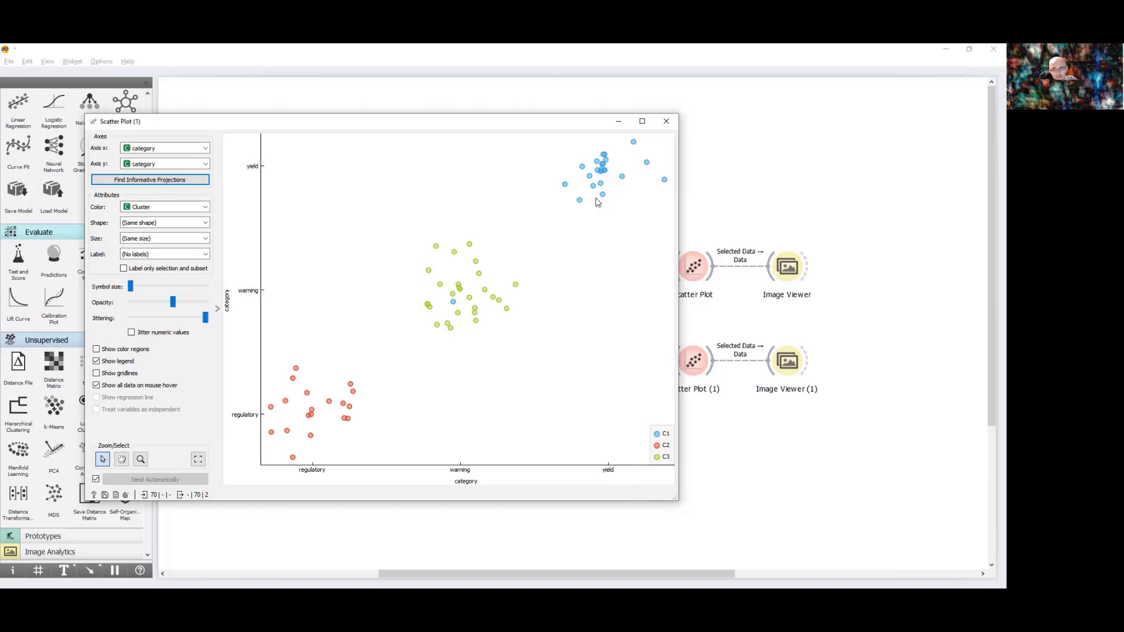
{"action": "mouse_move", "coordinate": [412, 313]}
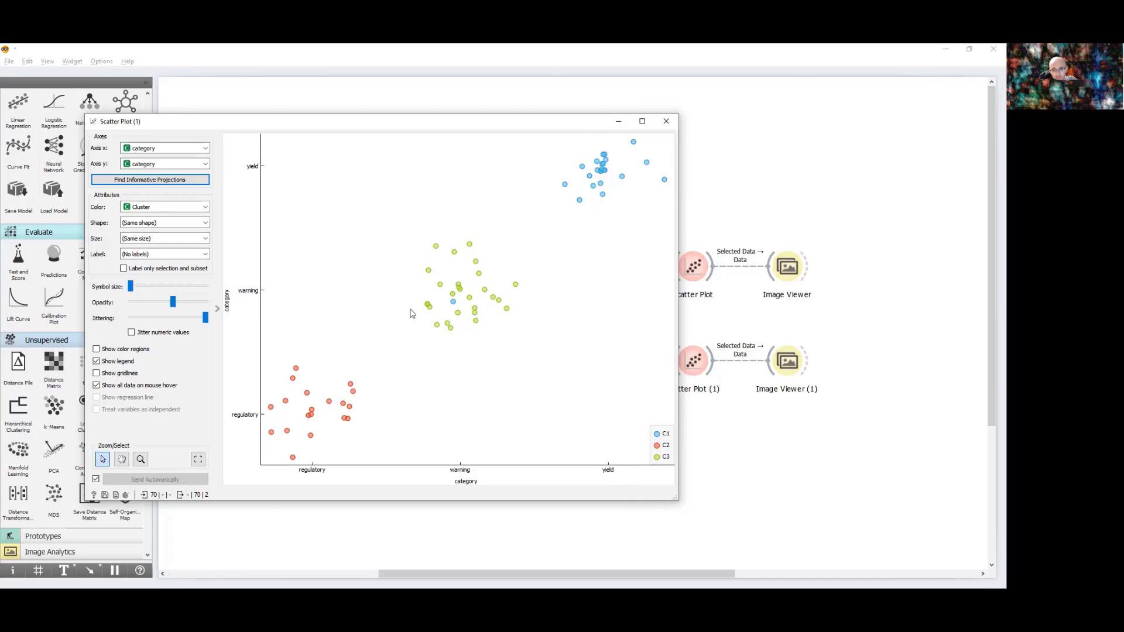
{"action": "mouse_move", "coordinate": [463, 304]}
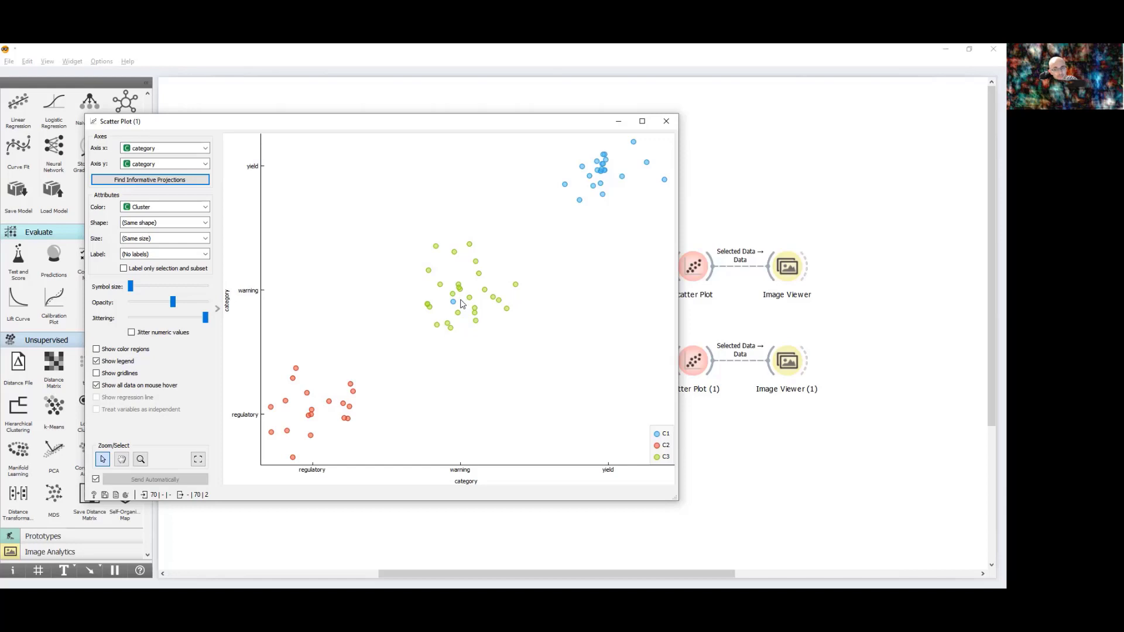
{"action": "left_click", "coordinate": [453, 302]}
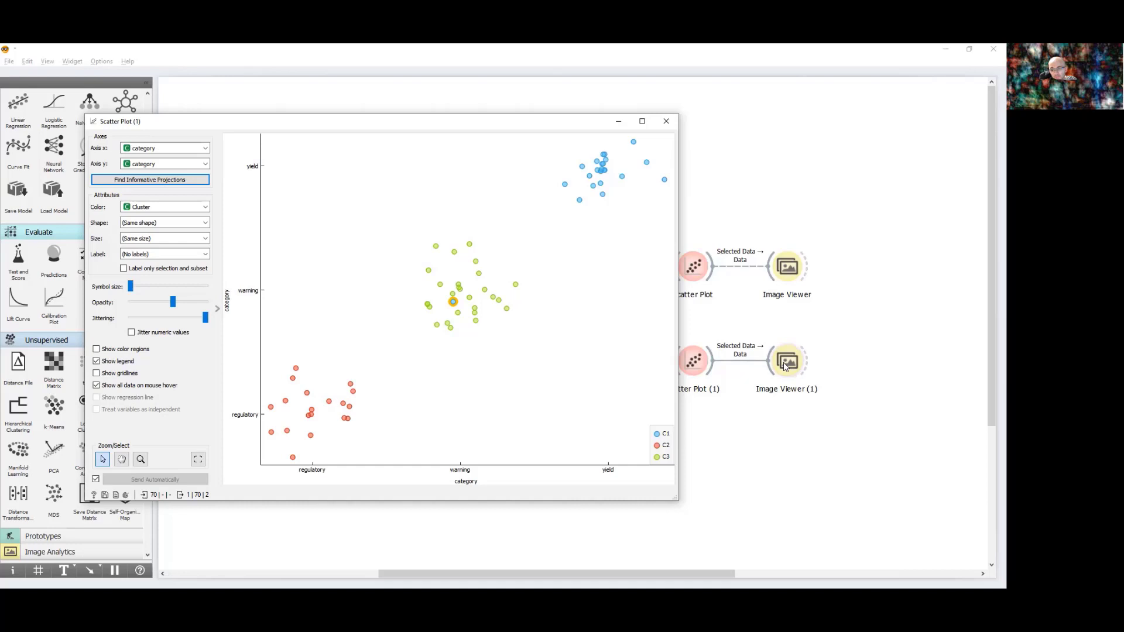
{"action": "mouse_move", "coordinate": [786, 362]}
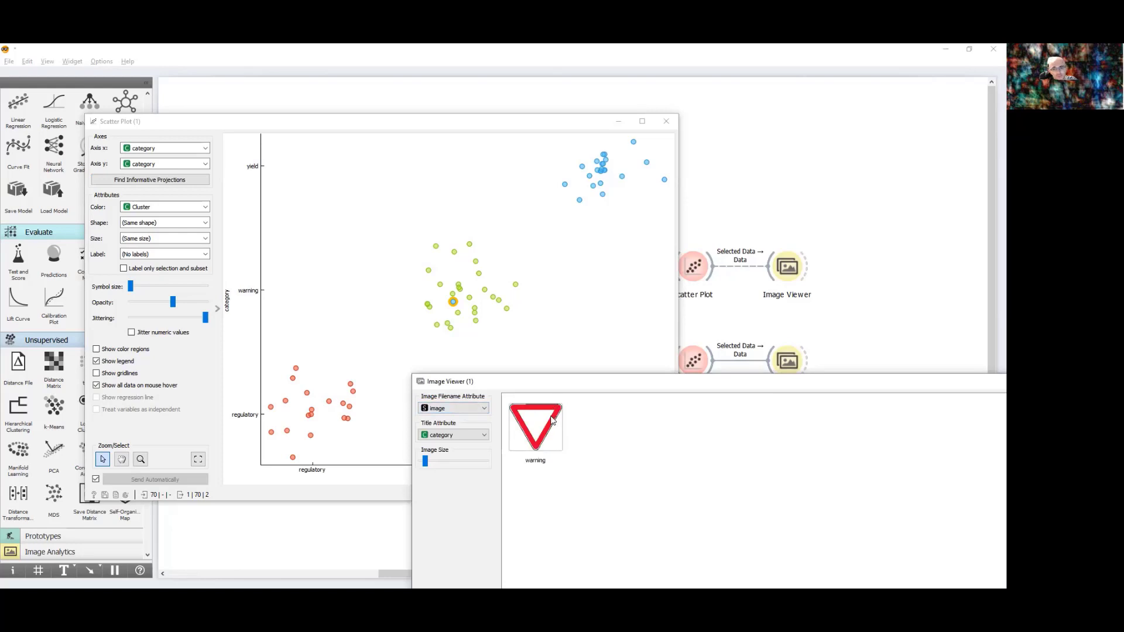
{"action": "mouse_move", "coordinate": [555, 210]}
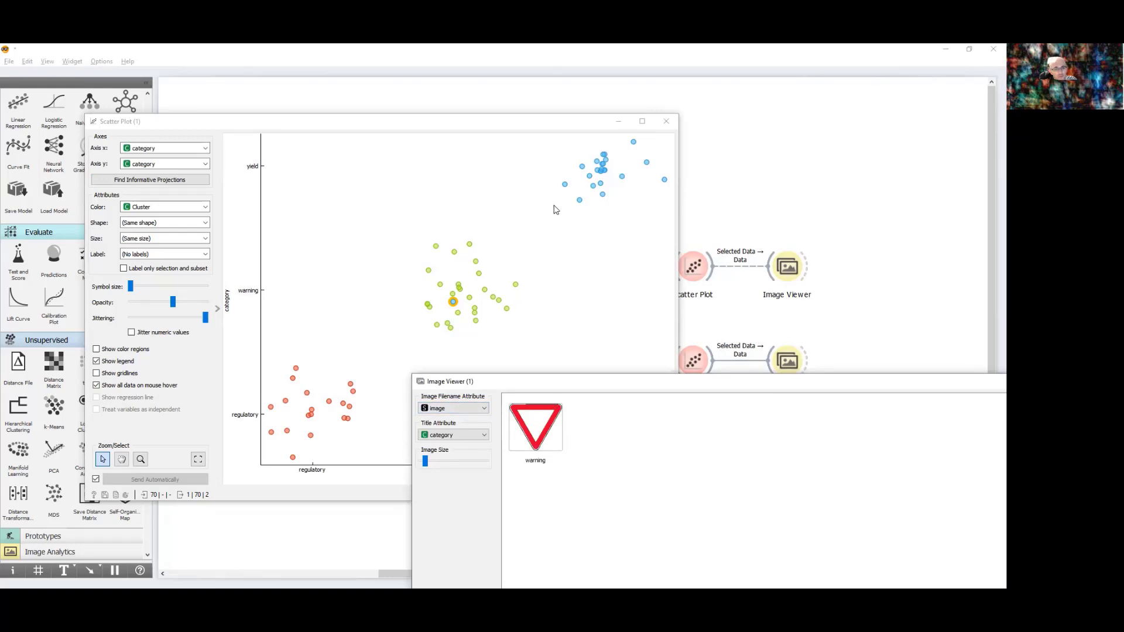
{"action": "mouse_move", "coordinate": [434, 240]}
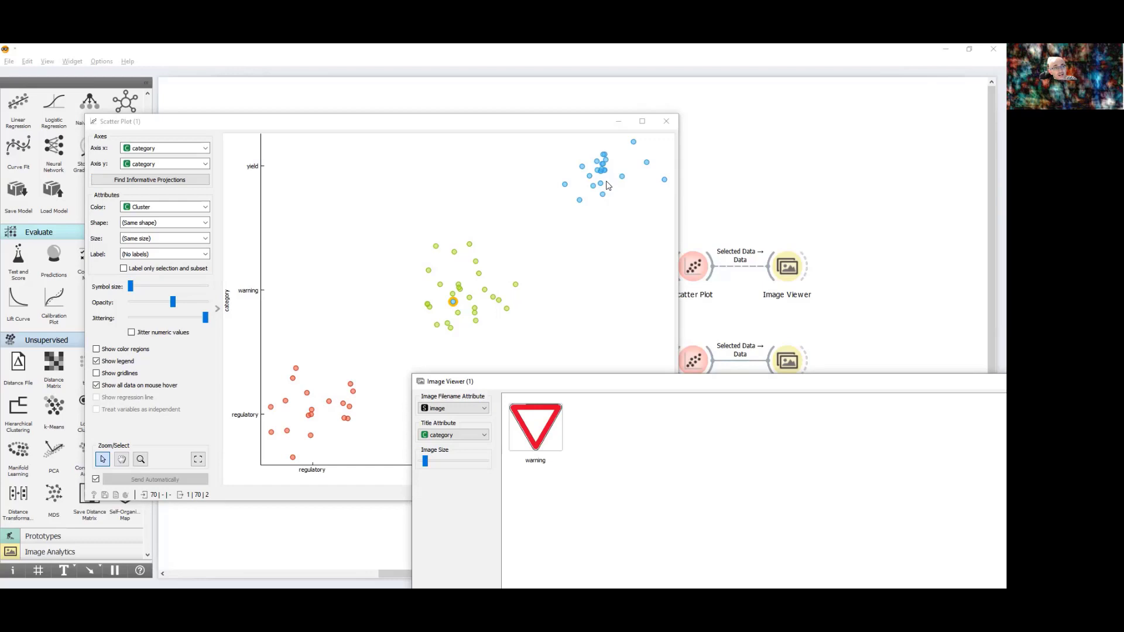
{"action": "mouse_move", "coordinate": [377, 227]}
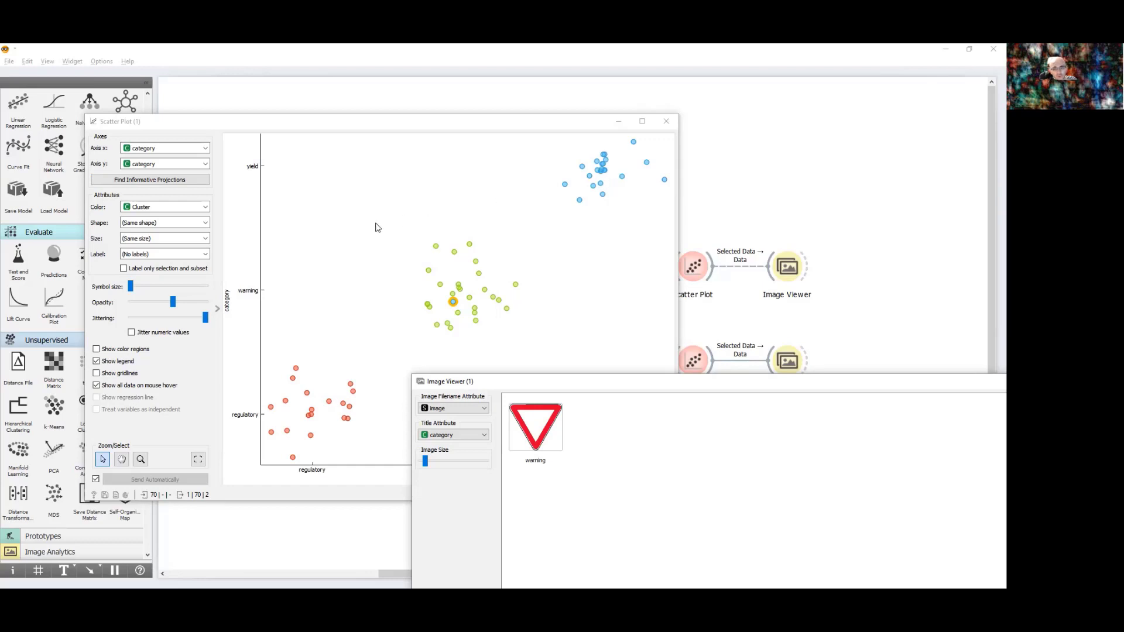
Move the scatter plot window aside to inspect the inverted-triangle sign image.
{"action": "left_click_drag", "start_coordinate": [377, 228], "coordinate": [561, 376]}
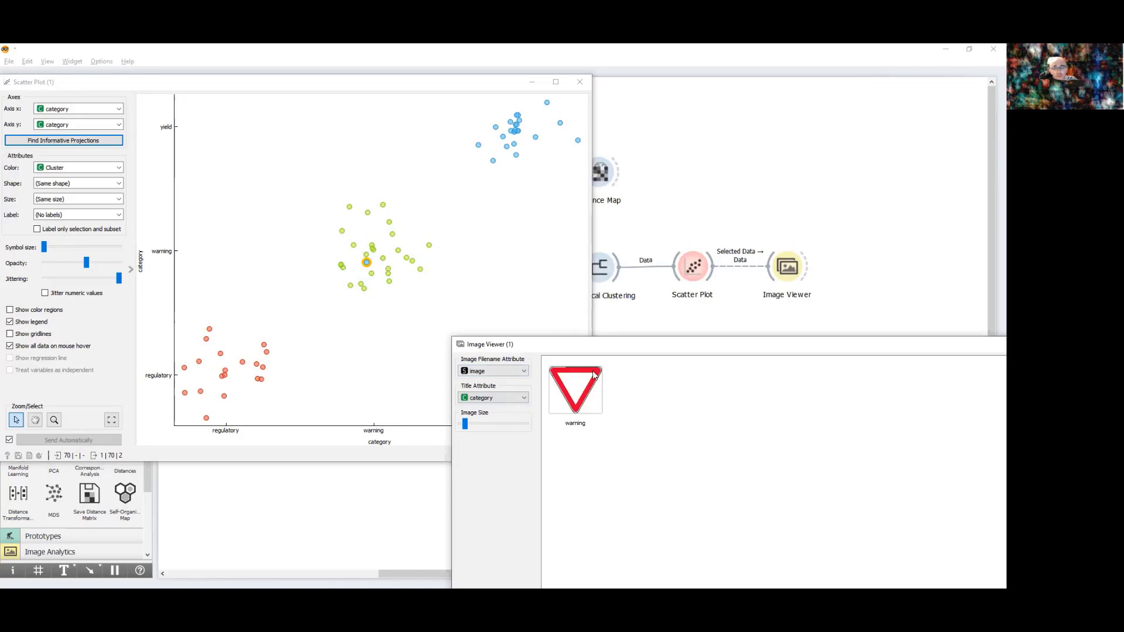
{"action": "mouse_move", "coordinate": [575, 387]}
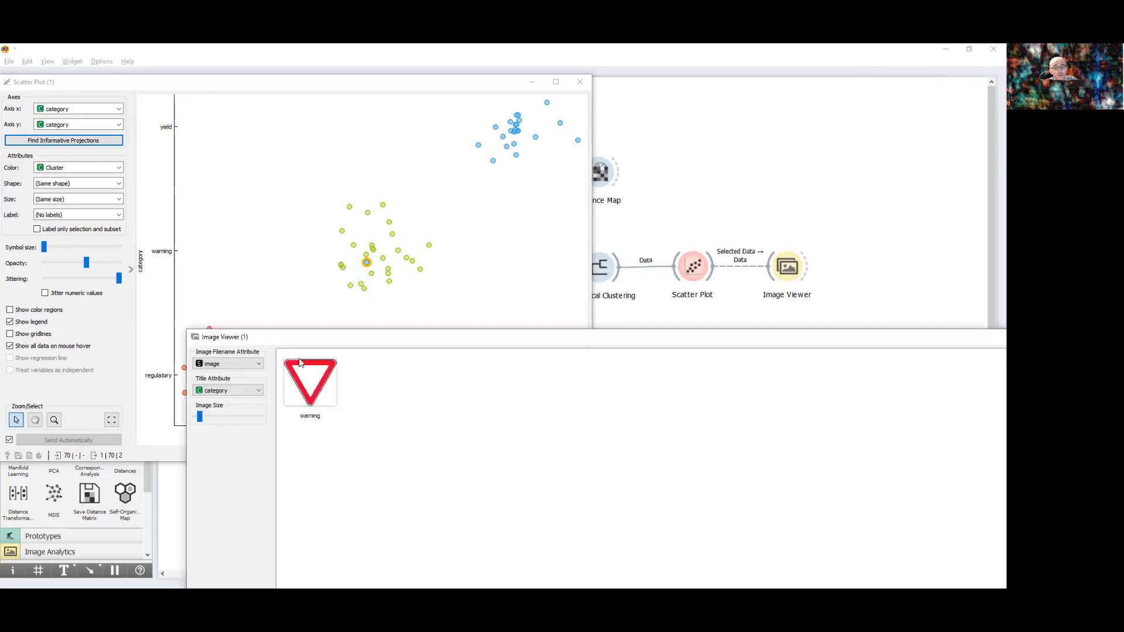
{"action": "mouse_move", "coordinate": [962, 374]}
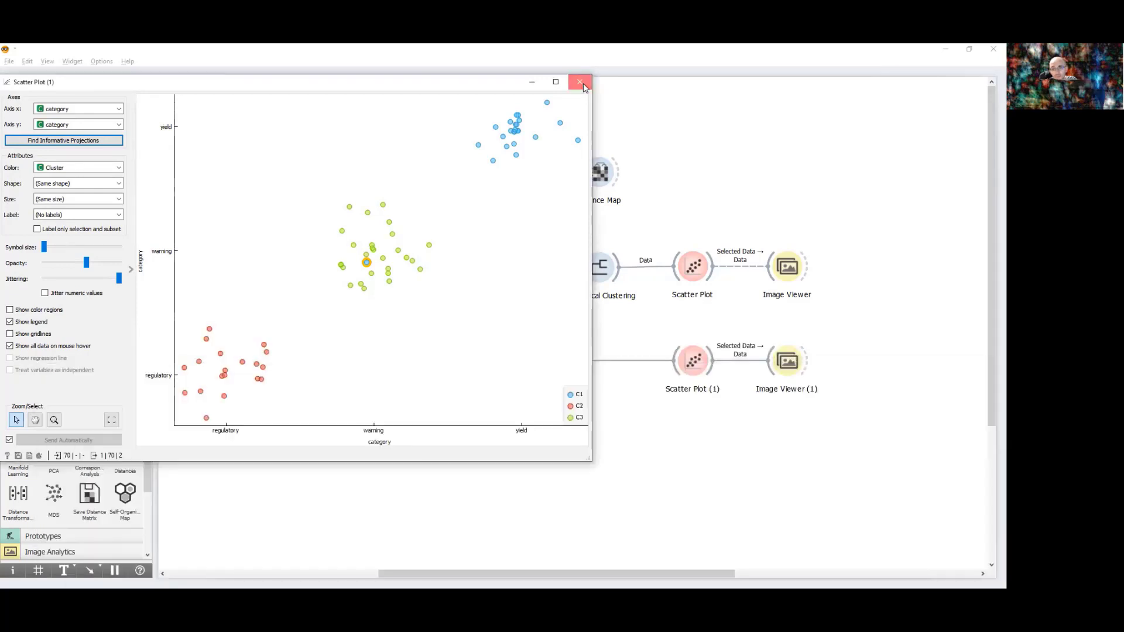
Close Scatter Plot (1), then briefly review Image Embedding and Distances settings.
{"action": "left_click", "coordinate": [581, 82]}
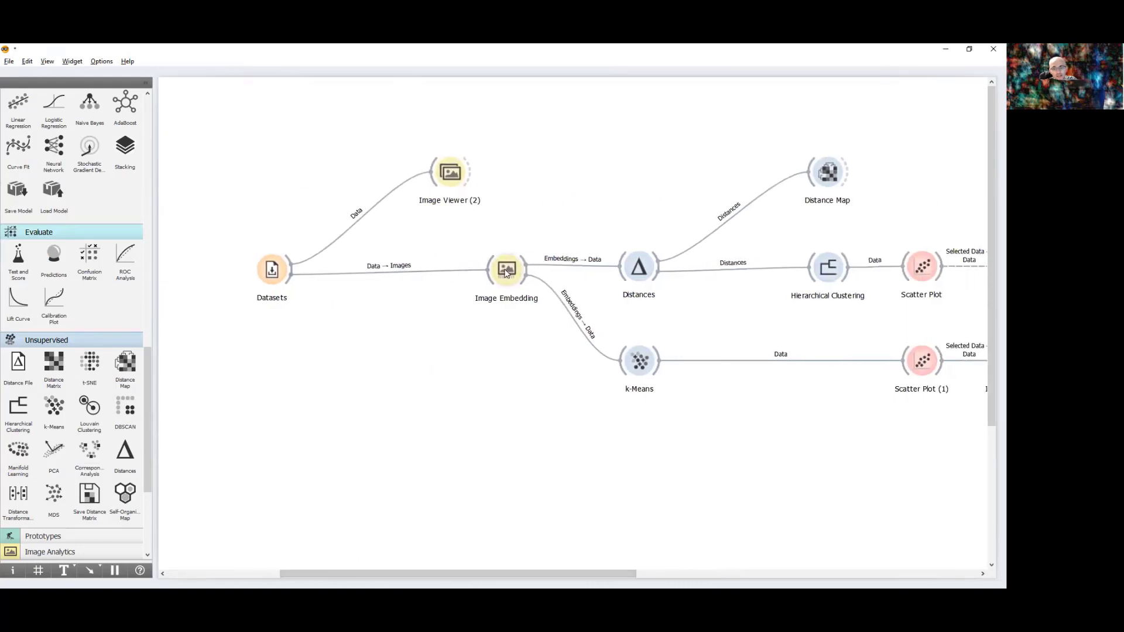
{"action": "double_click", "coordinate": [506, 269]}
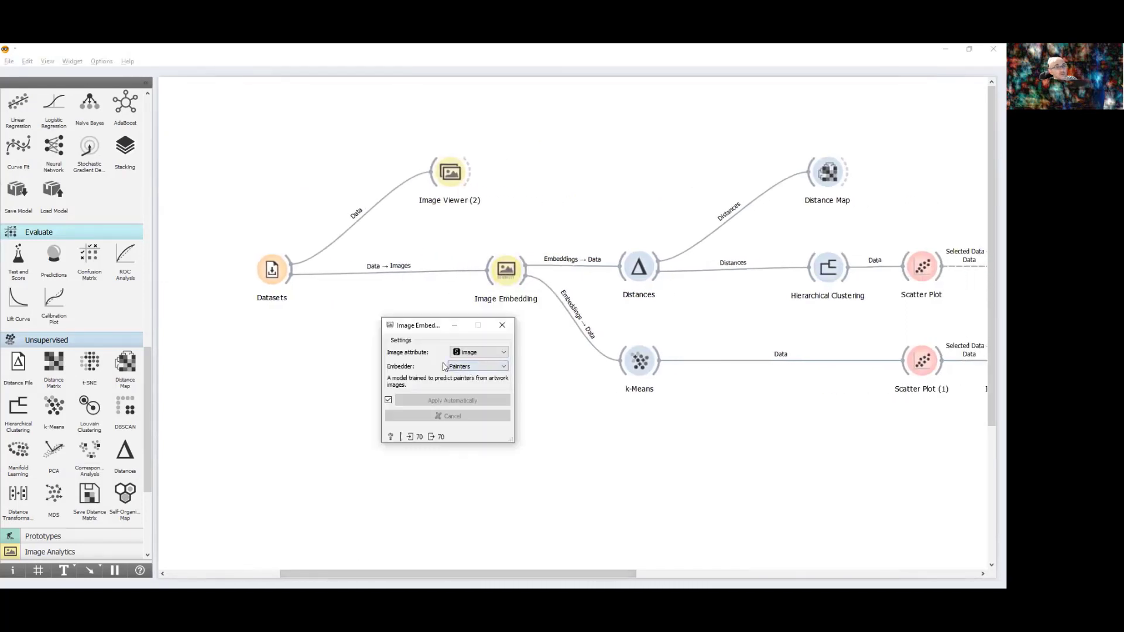
{"action": "left_click", "coordinate": [638, 268]}
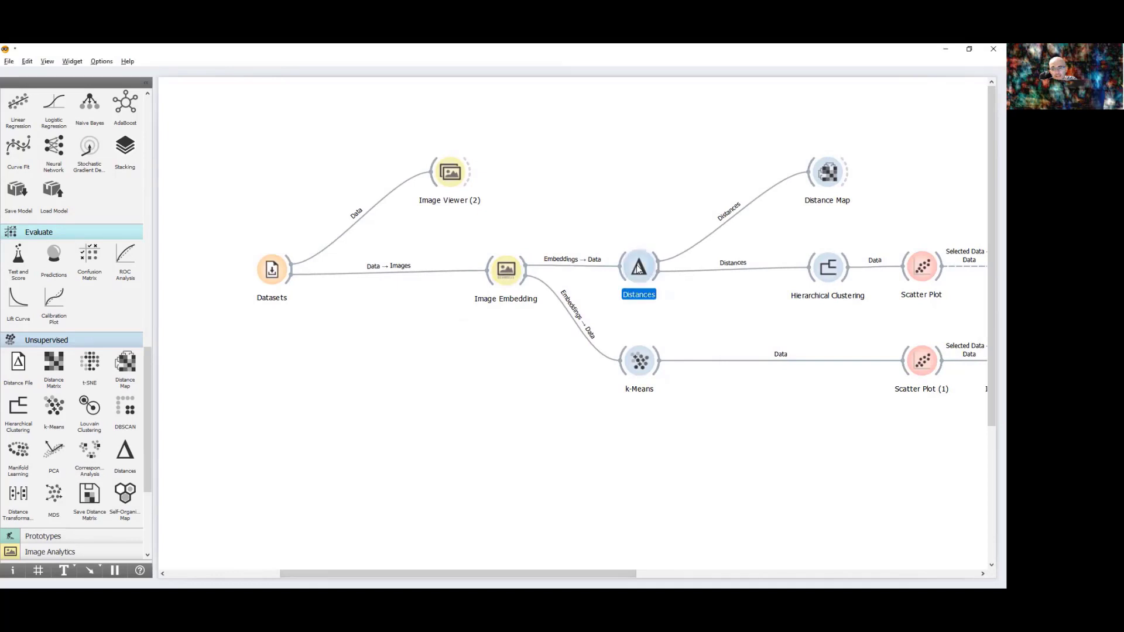
{"action": "double_click", "coordinate": [638, 266]}
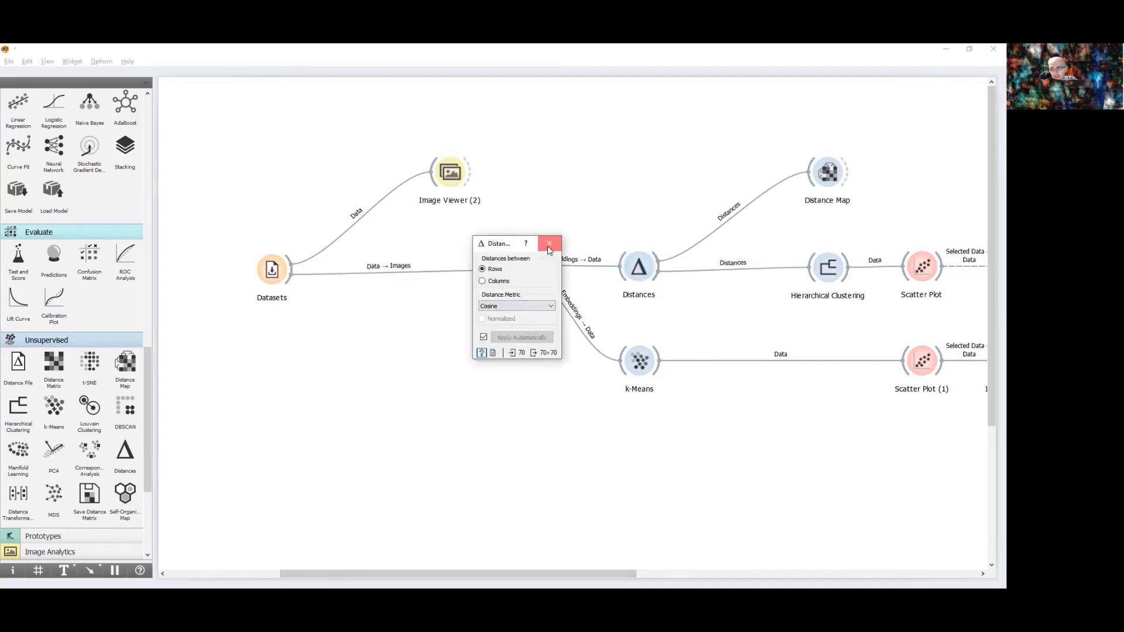
{"action": "left_click", "coordinate": [550, 243]}
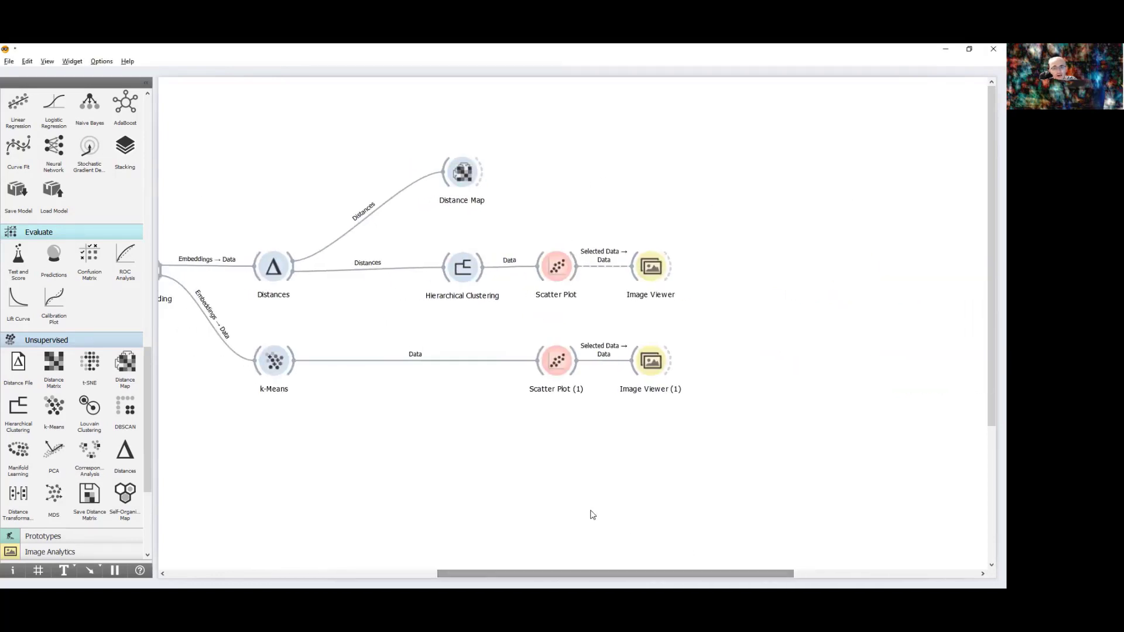